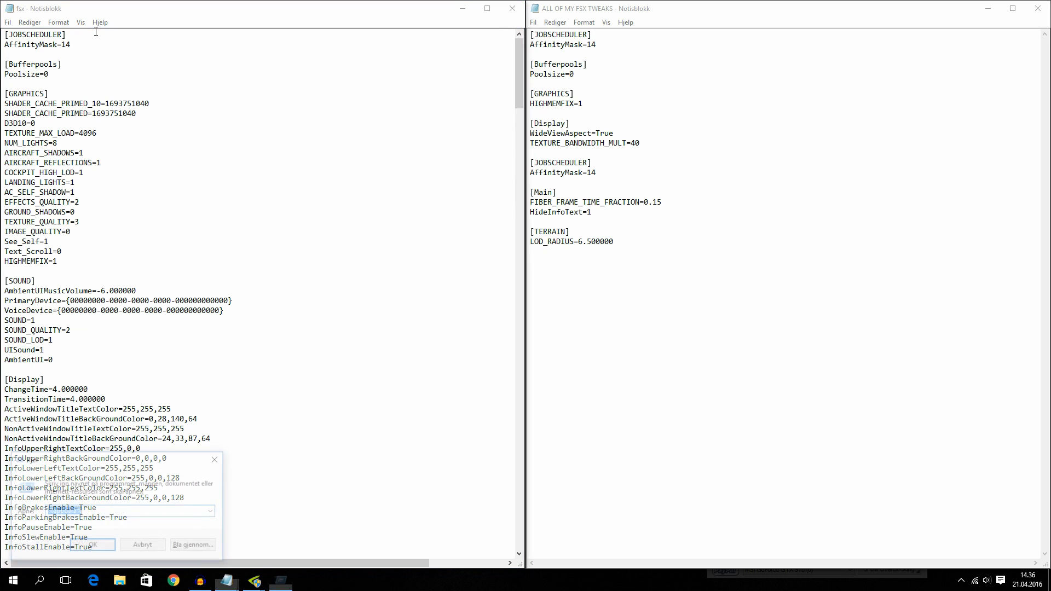
Open fsx.cfg from the %appdata% Microsoft FSX folder.
text(%appdata%)
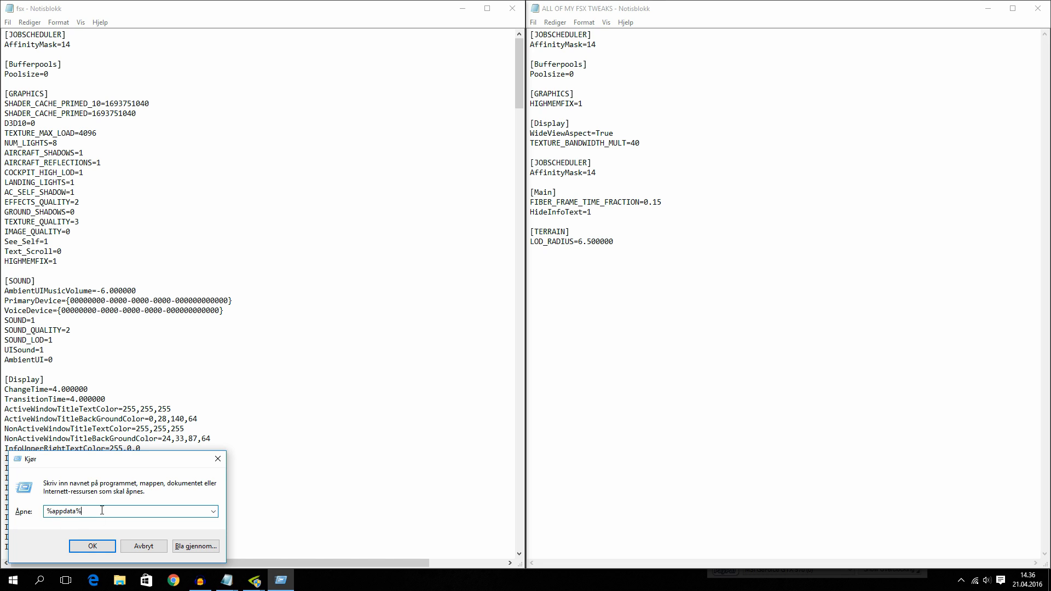
click(92, 546)
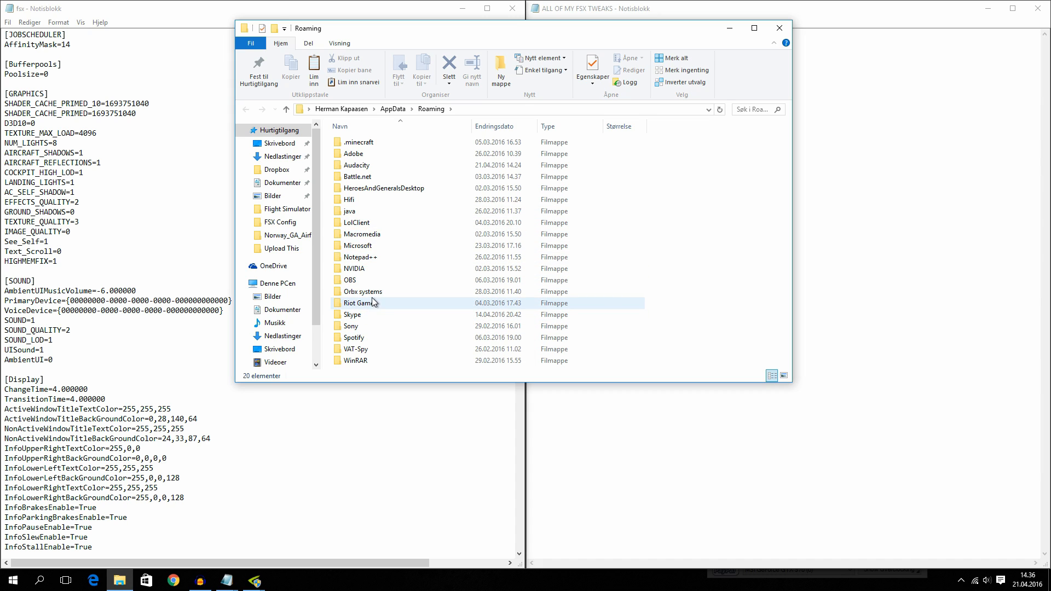
double_click(358, 245)
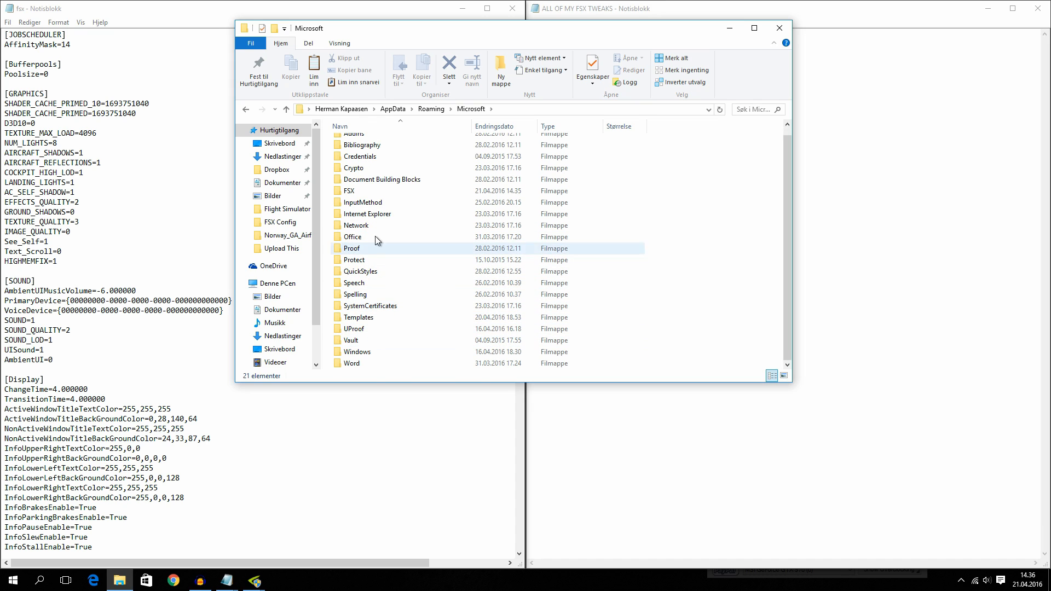
double_click(350, 191)
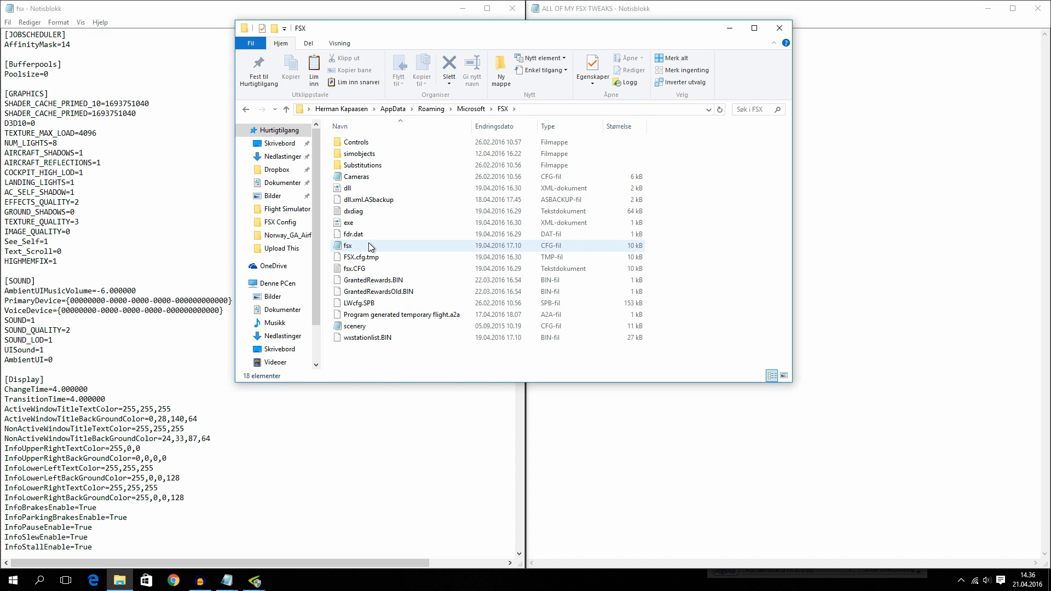
double_click(348, 246)
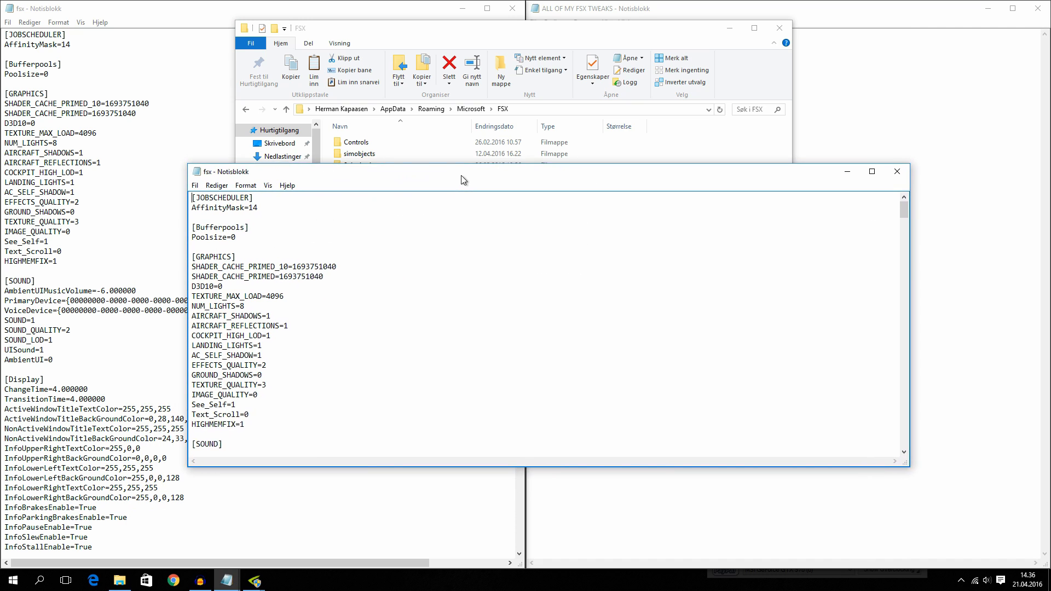
Note the copied fsx backup file, close the folder and return to the JOBSCHEDULER section.
scroll(down, 3)
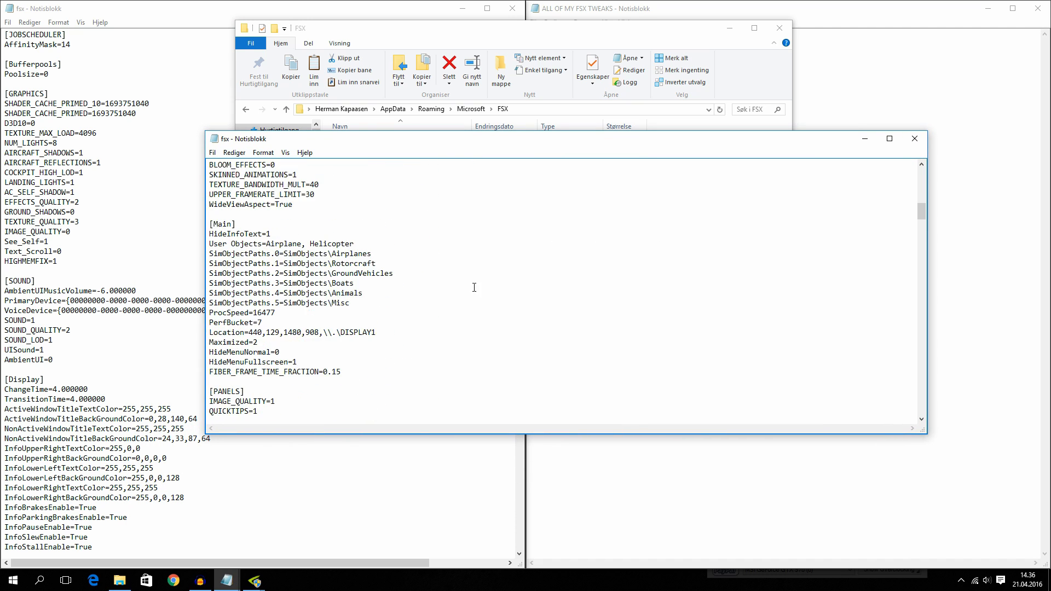
scroll(down, 3)
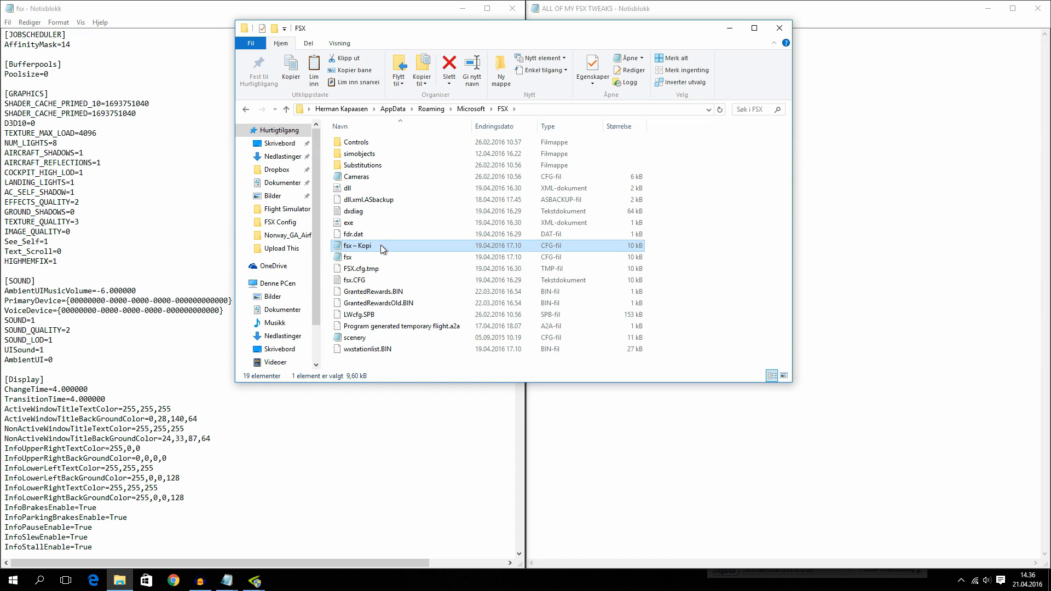
click(348, 257)
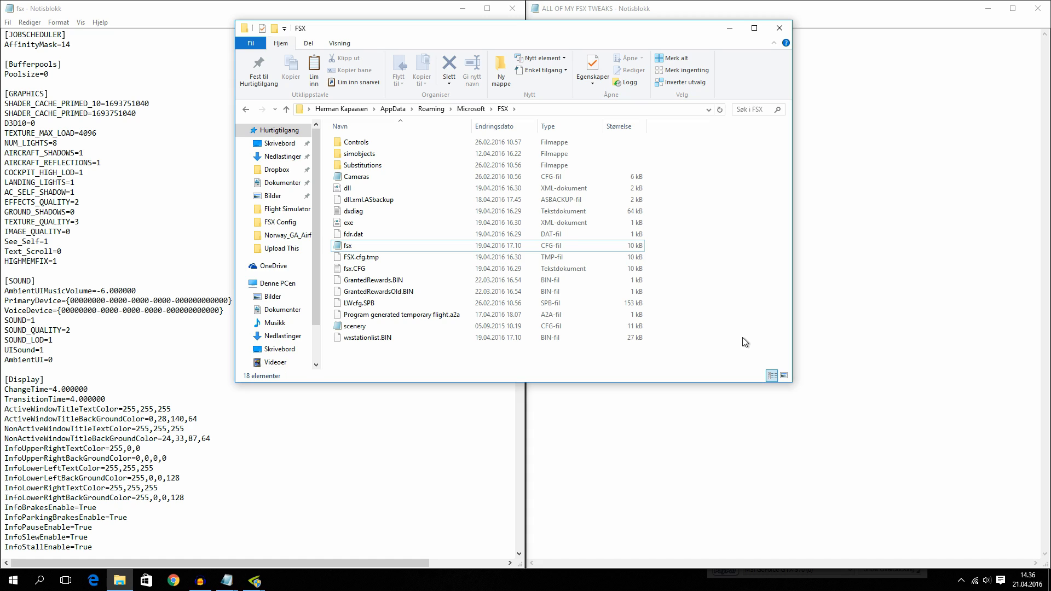
click(779, 28)
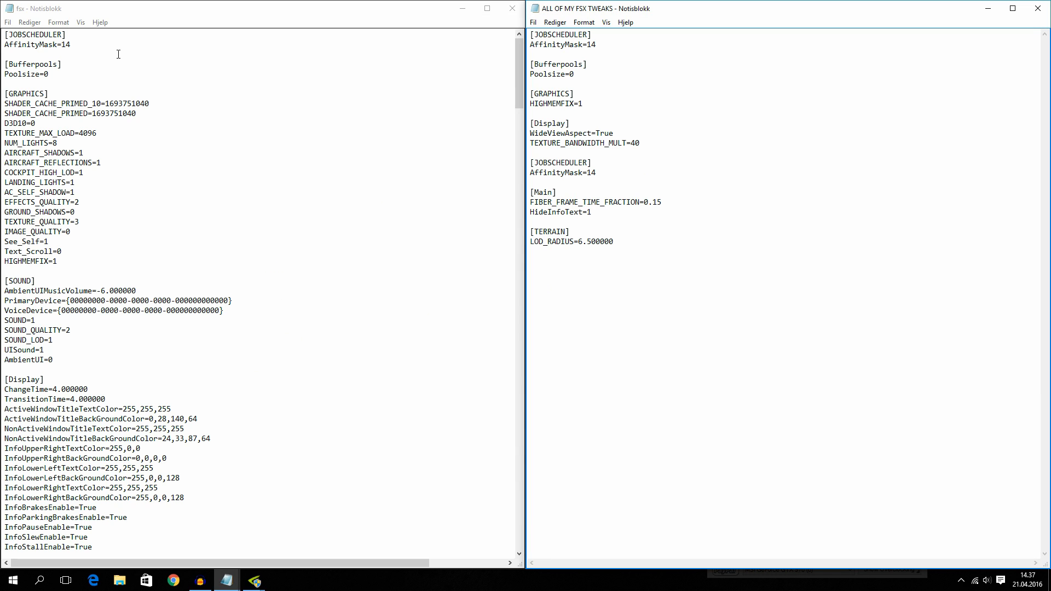
click(289, 101)
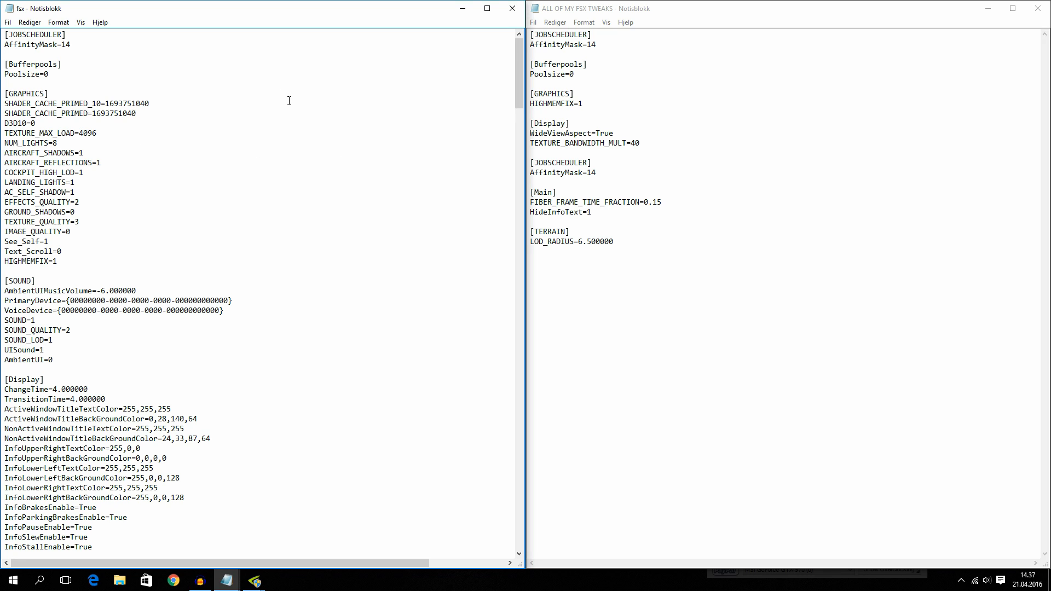
mouse_move(666, 47)
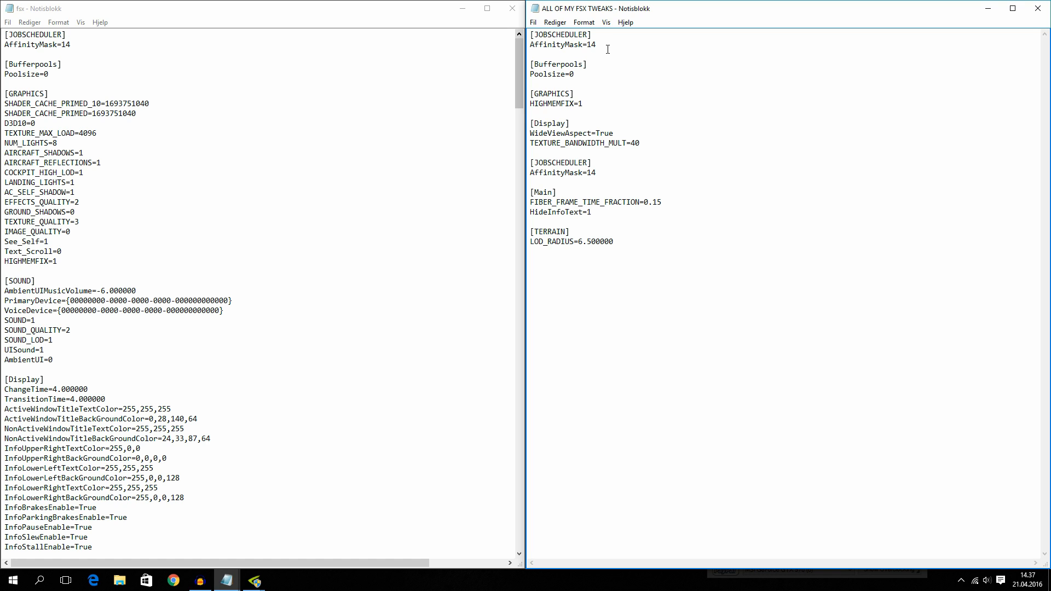
click(117, 53)
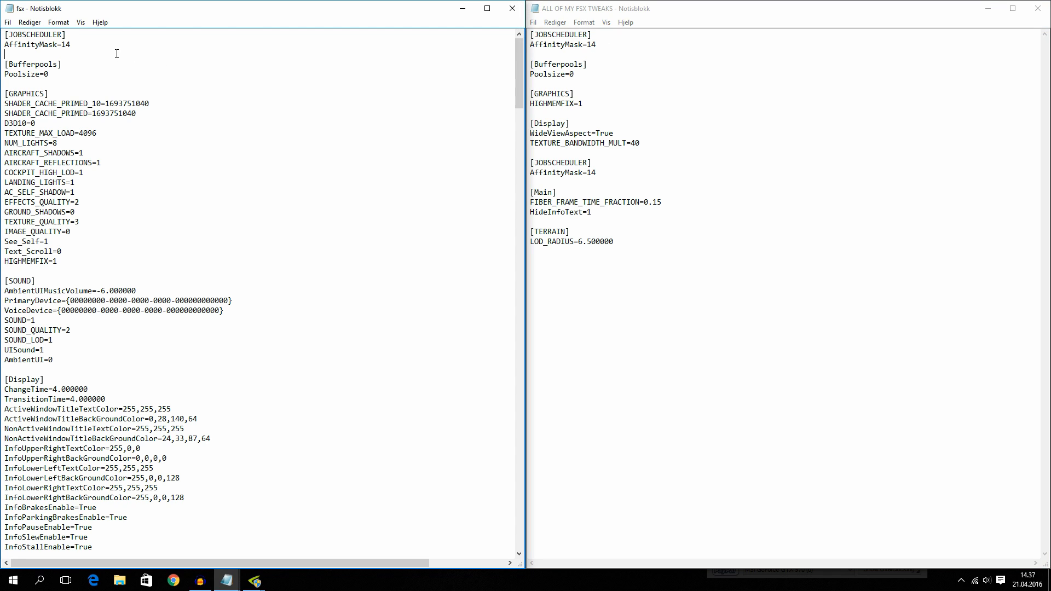
mouse_move(102, 50)
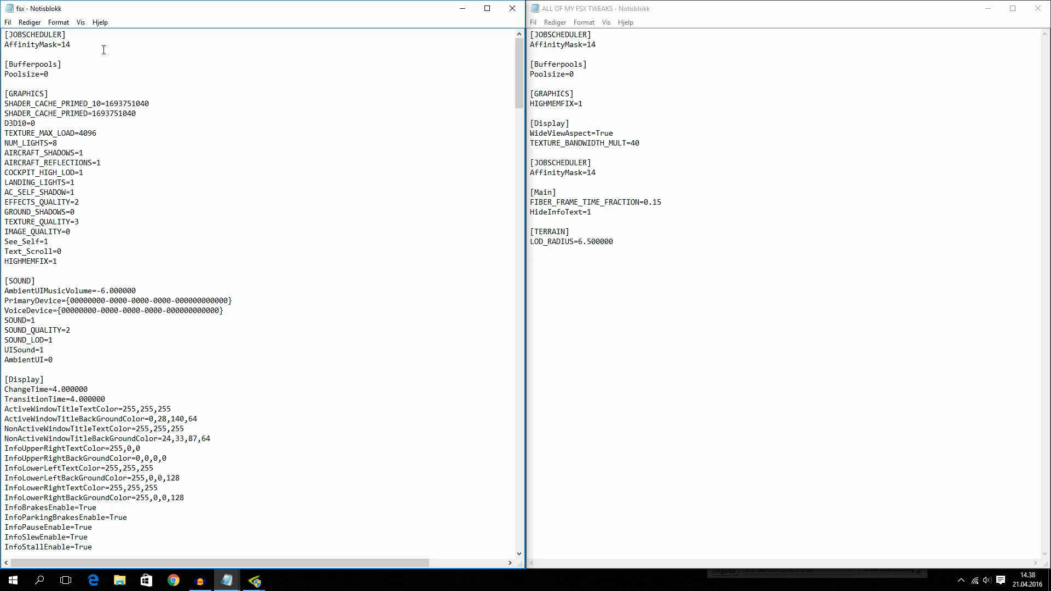
mouse_move(72, 52)
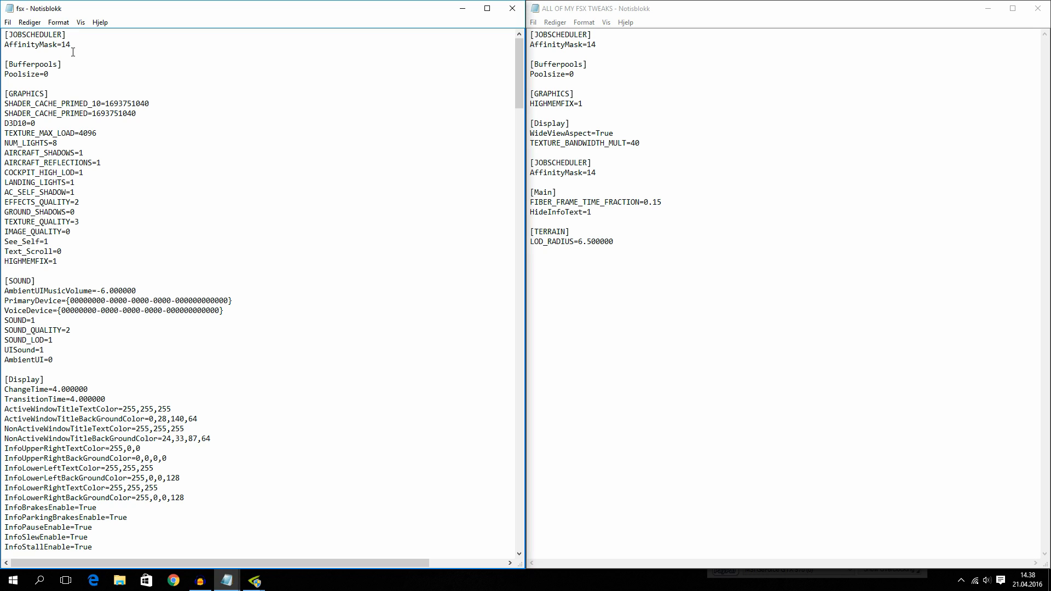
Correct the JOBSCHEDULER AffinityMask value to 14.
key(Backspace)
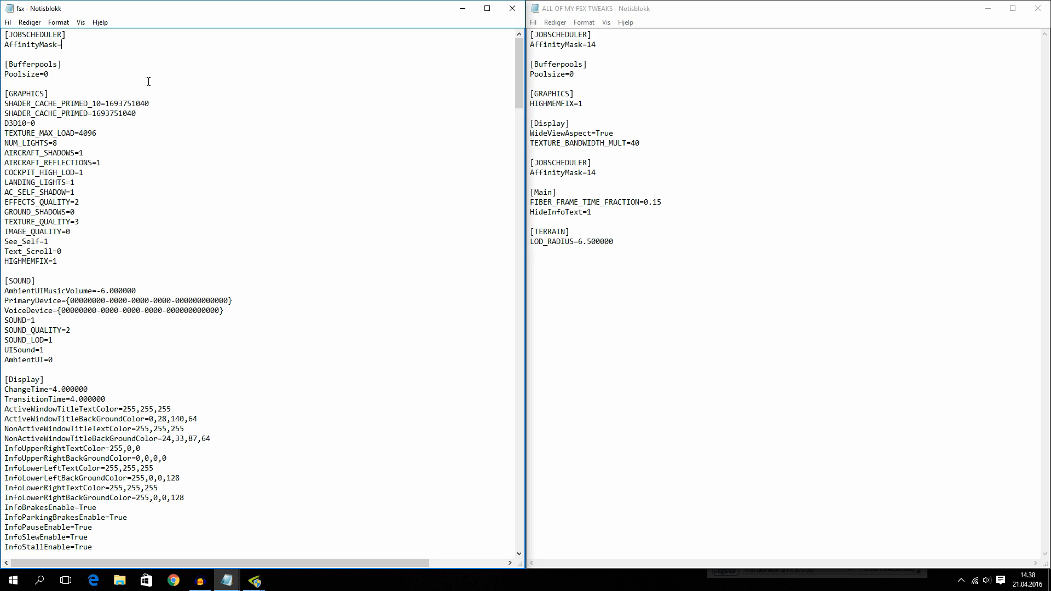
text(84)
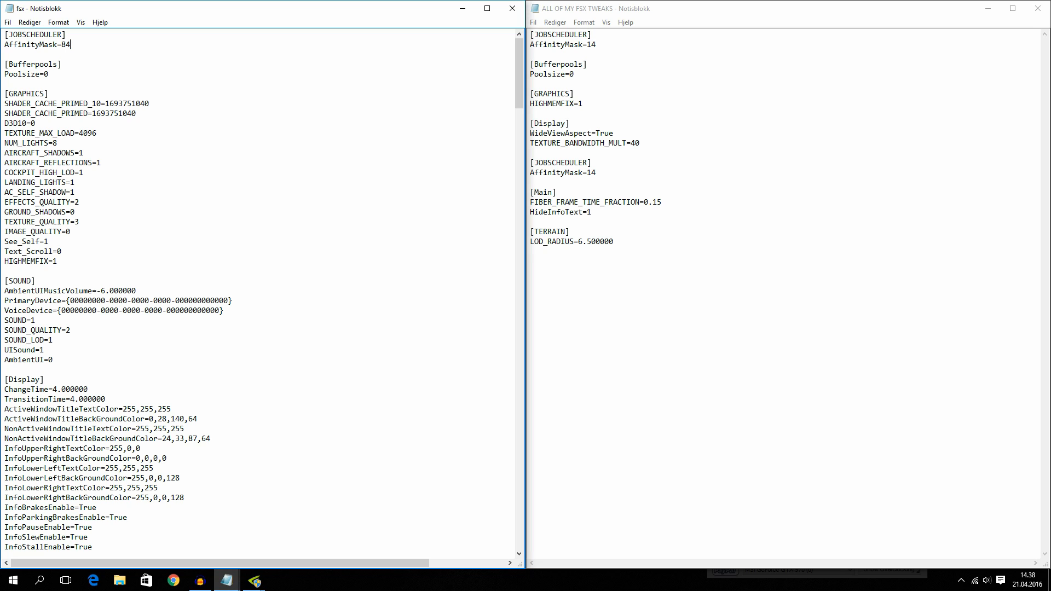
key(Backspace)
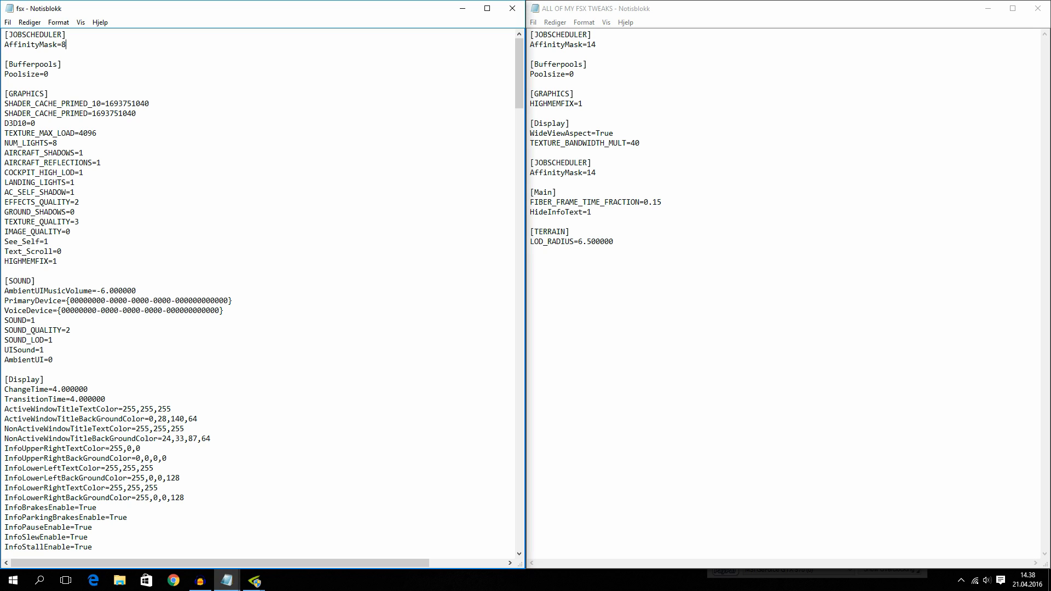
text(4)
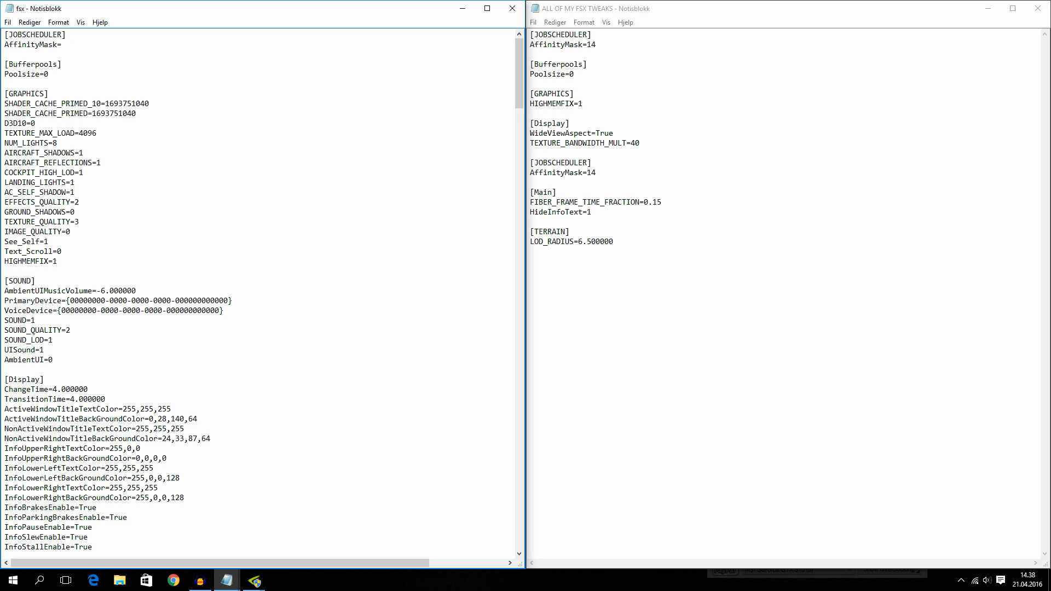
text(14)
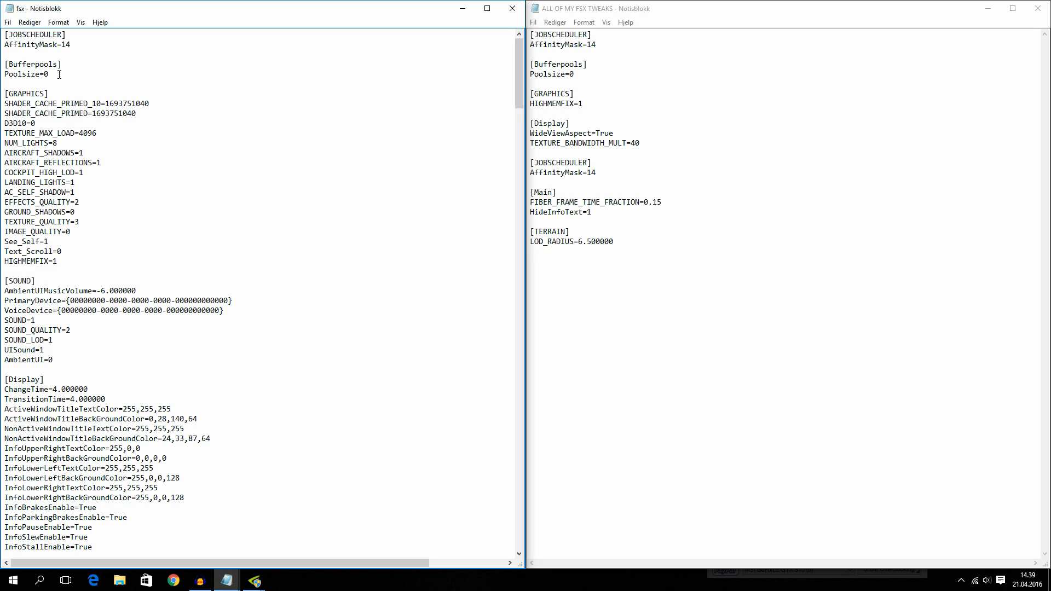
Review the Poolsize, HIGHMEMFIX, WideViewAspect and TEXTURE_BANDWIDTH_MULT tweaks in fsx.cfg.
click(575, 93)
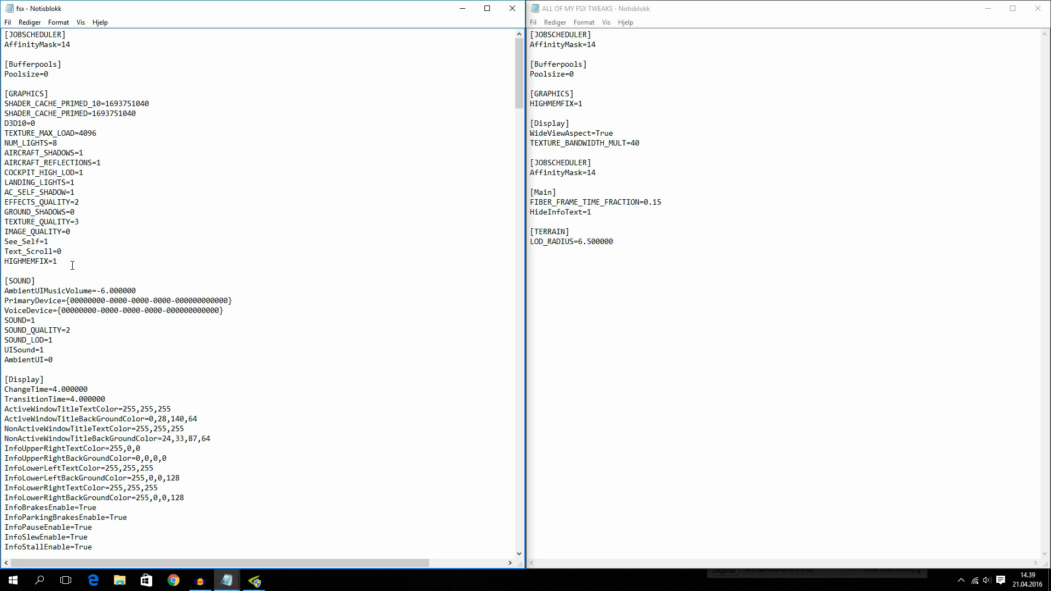
click(56, 261)
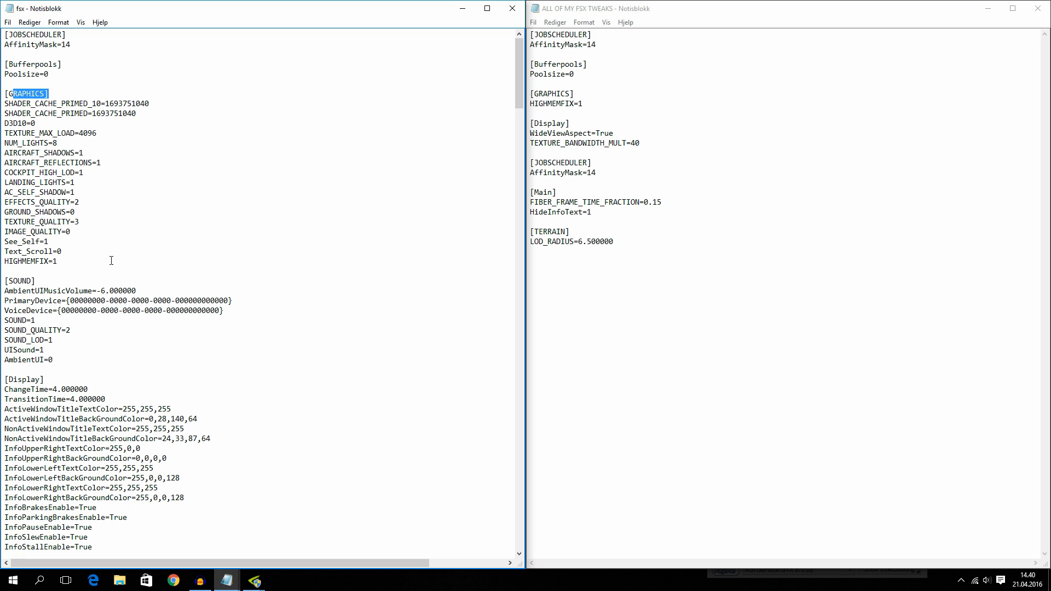
scroll(down, 3)
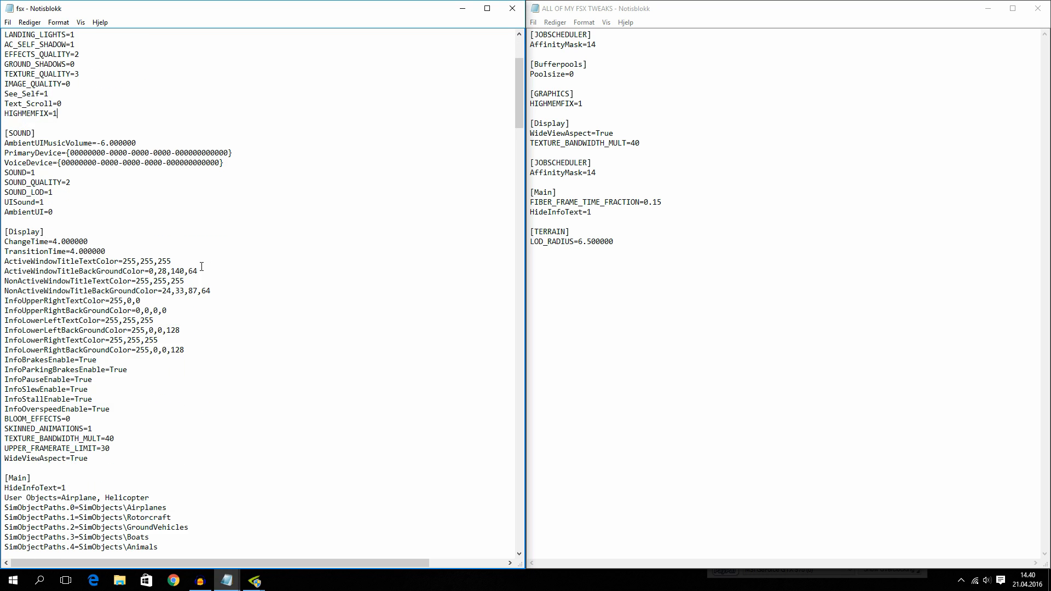
scroll(down, 3)
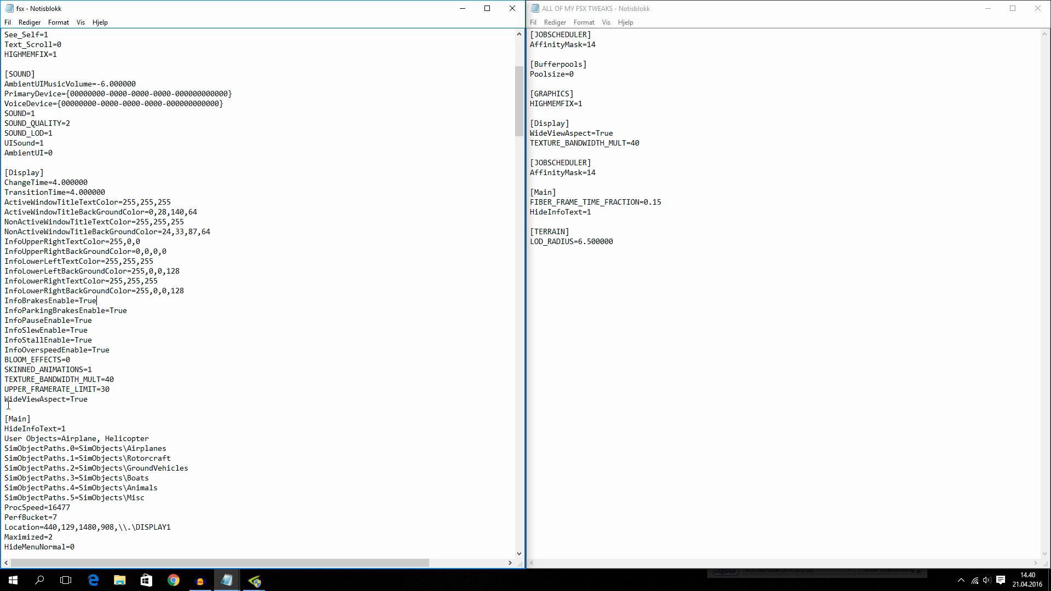
click(87, 400)
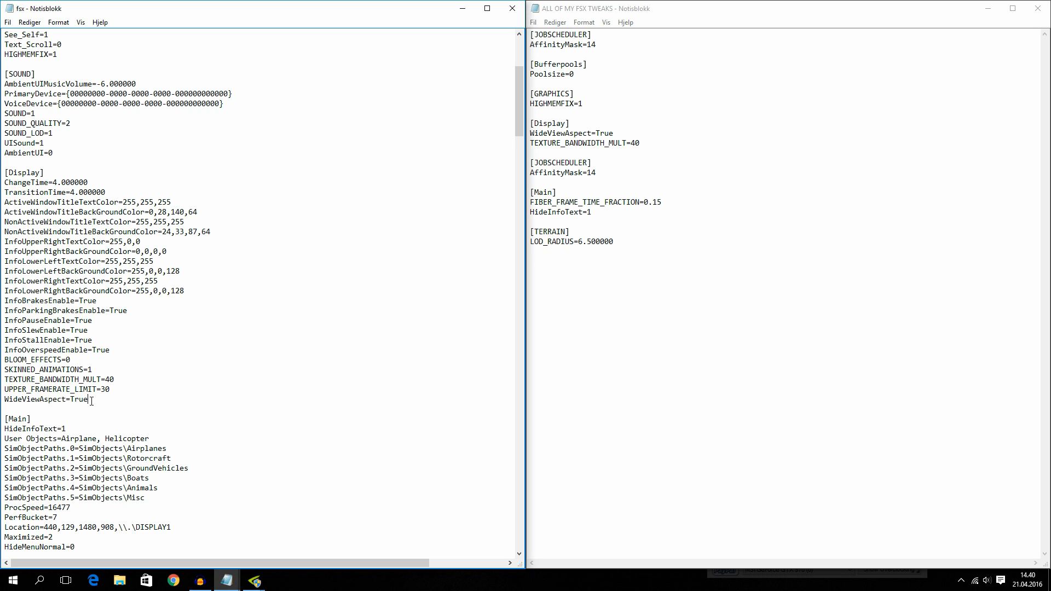
mouse_move(126, 400)
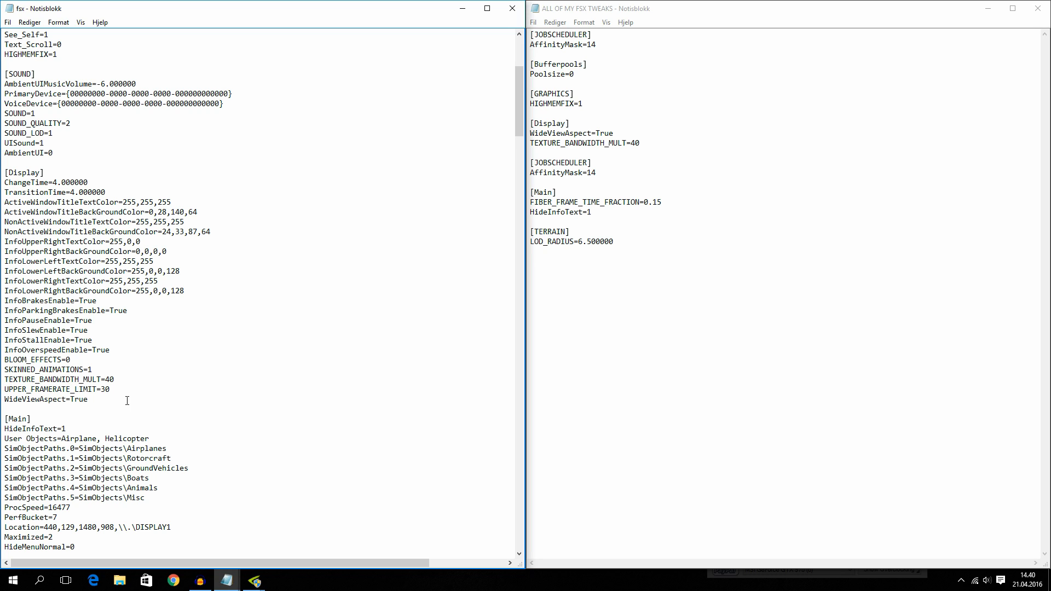
click(88, 399)
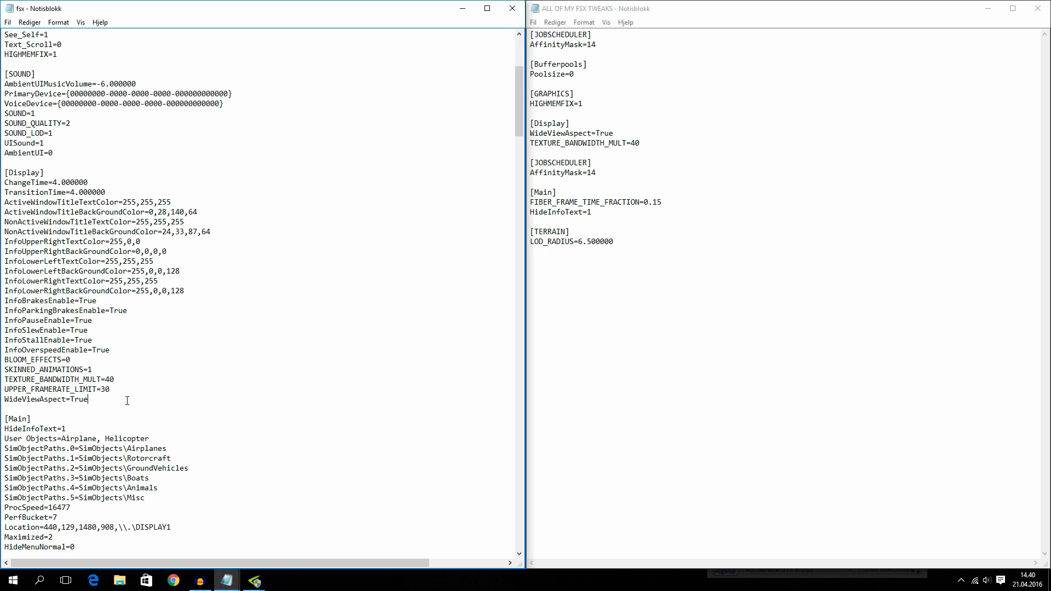
mouse_move(119, 379)
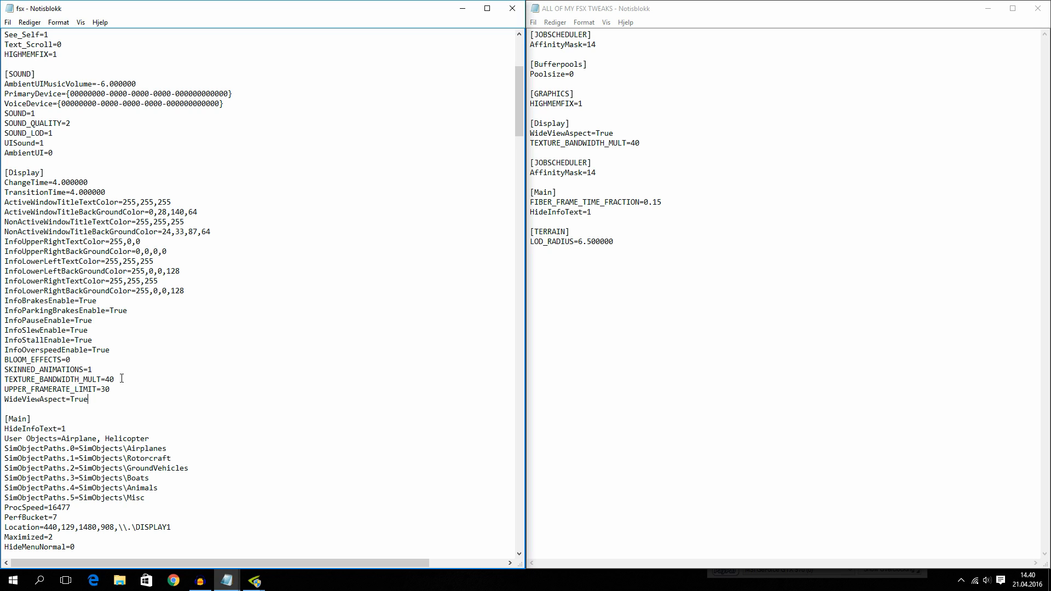
click(118, 378)
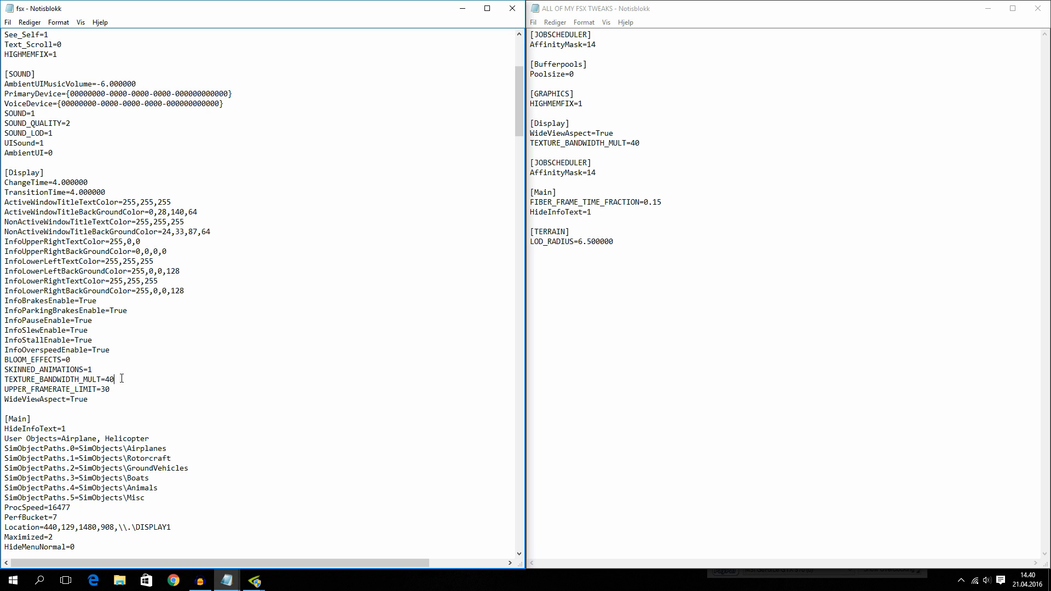
scroll(down, 3)
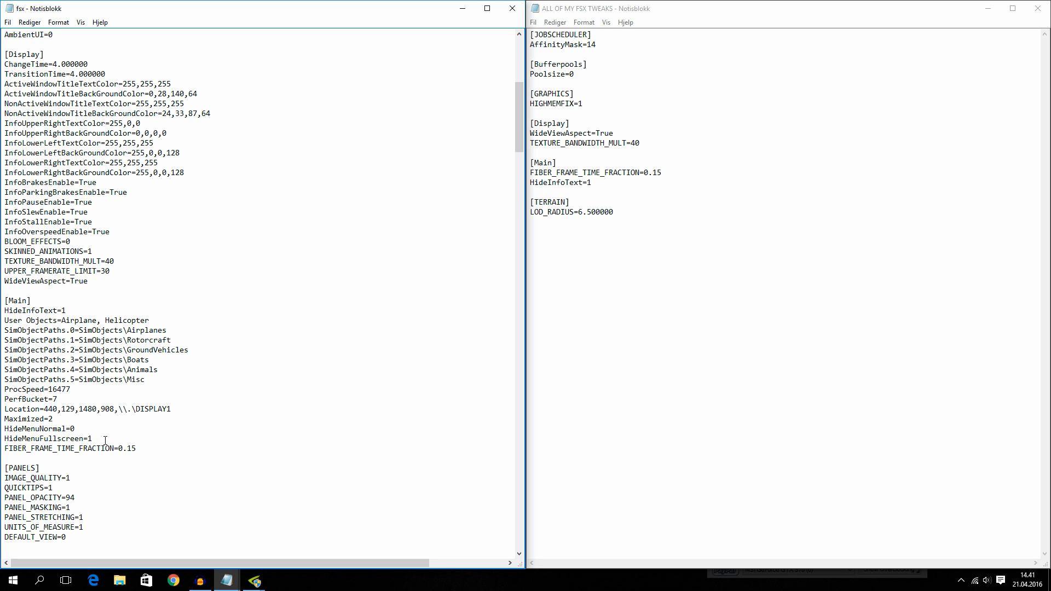
mouse_move(157, 418)
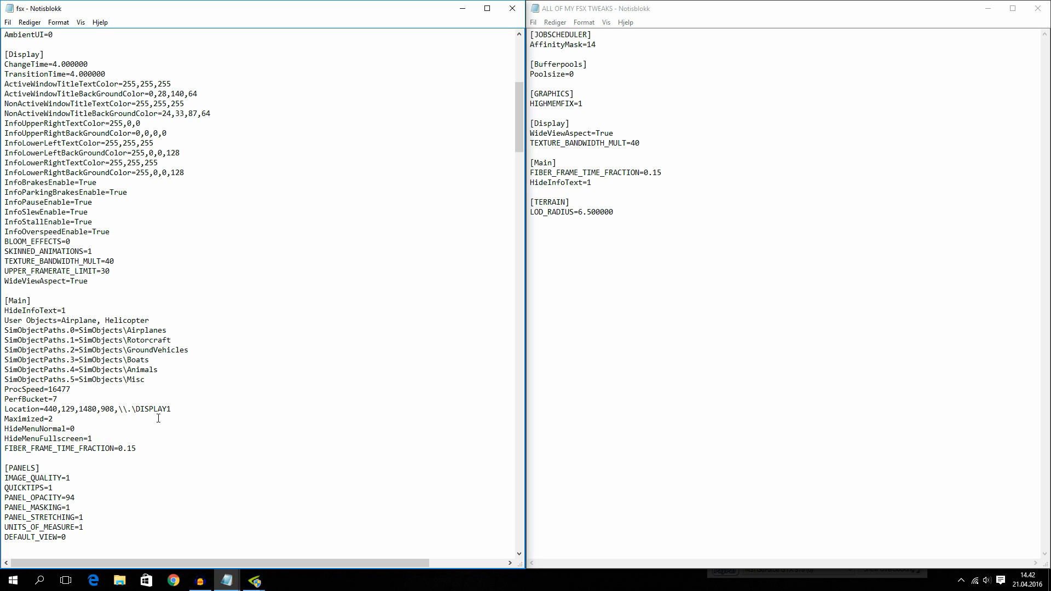
click(136, 447)
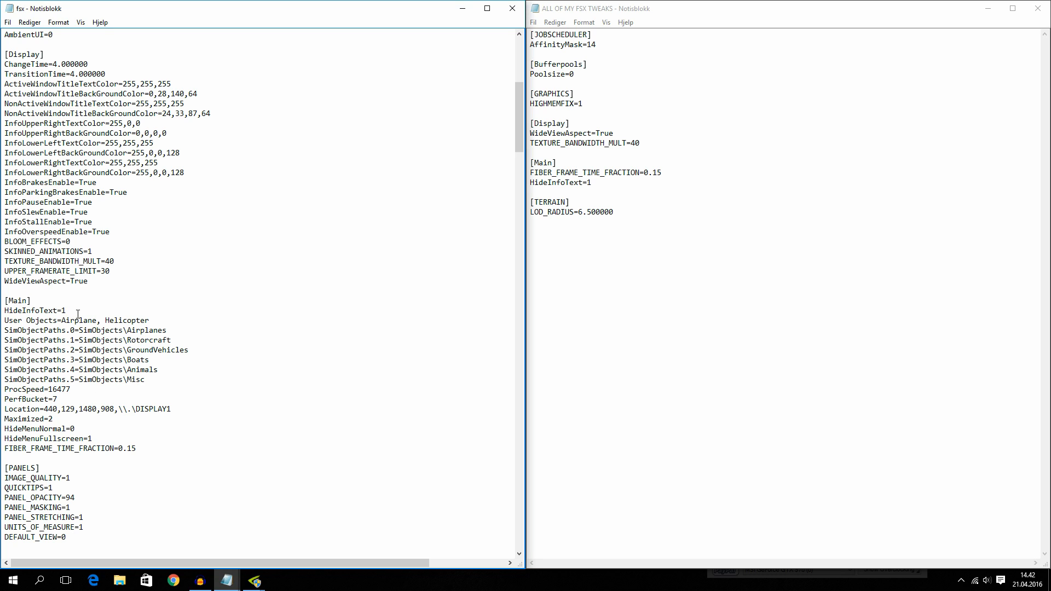
mouse_move(88, 324)
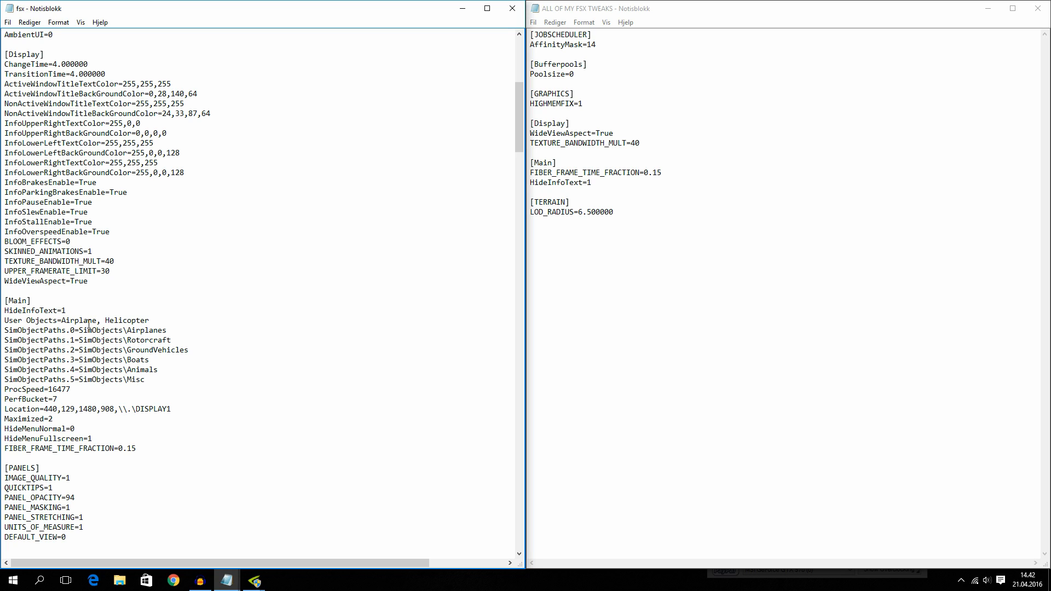
click(63, 310)
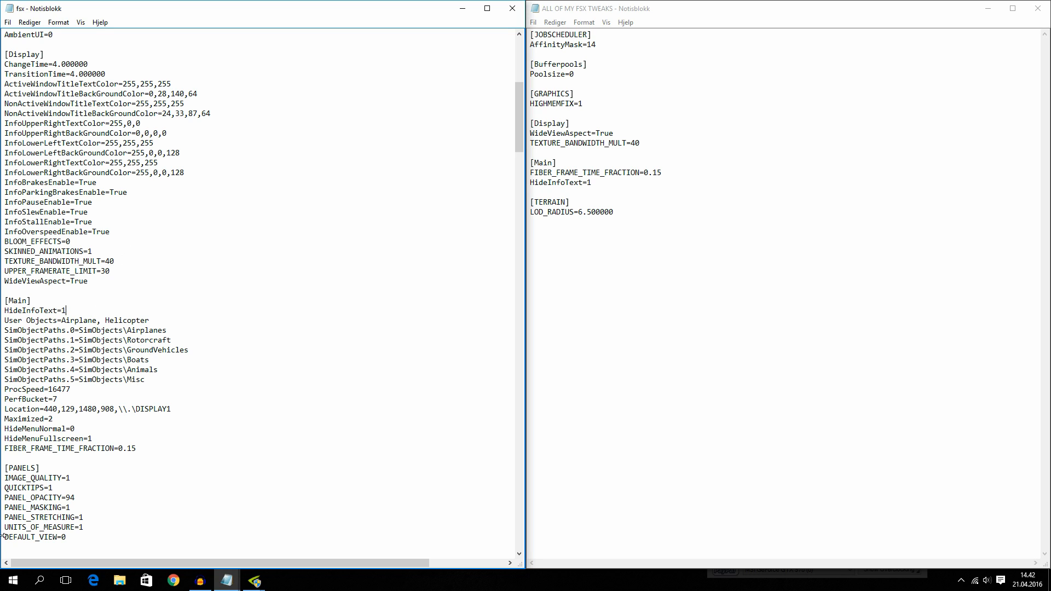
mouse_move(509, 350)
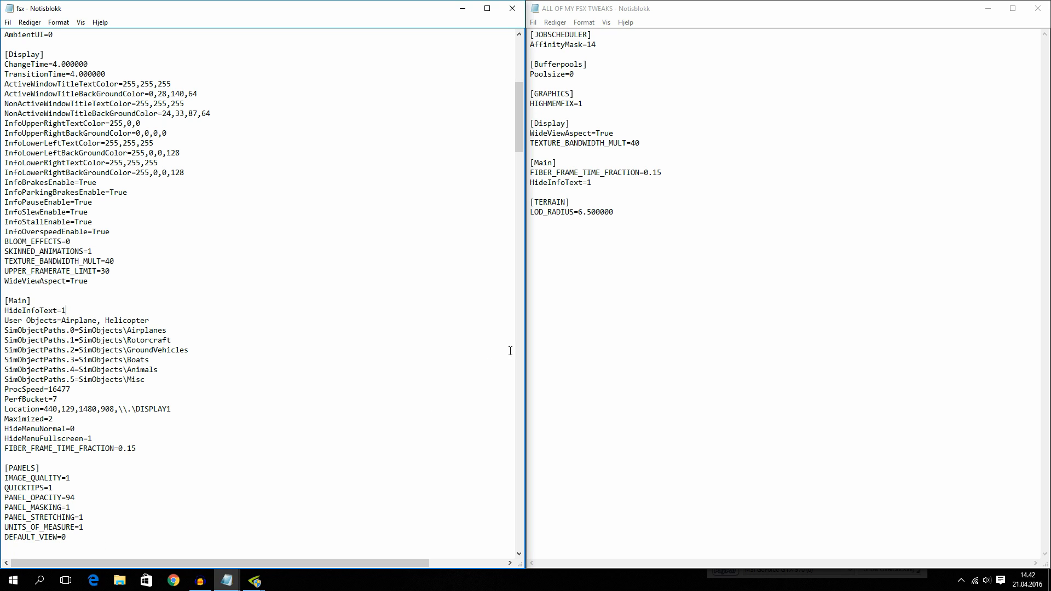
mouse_move(153, 289)
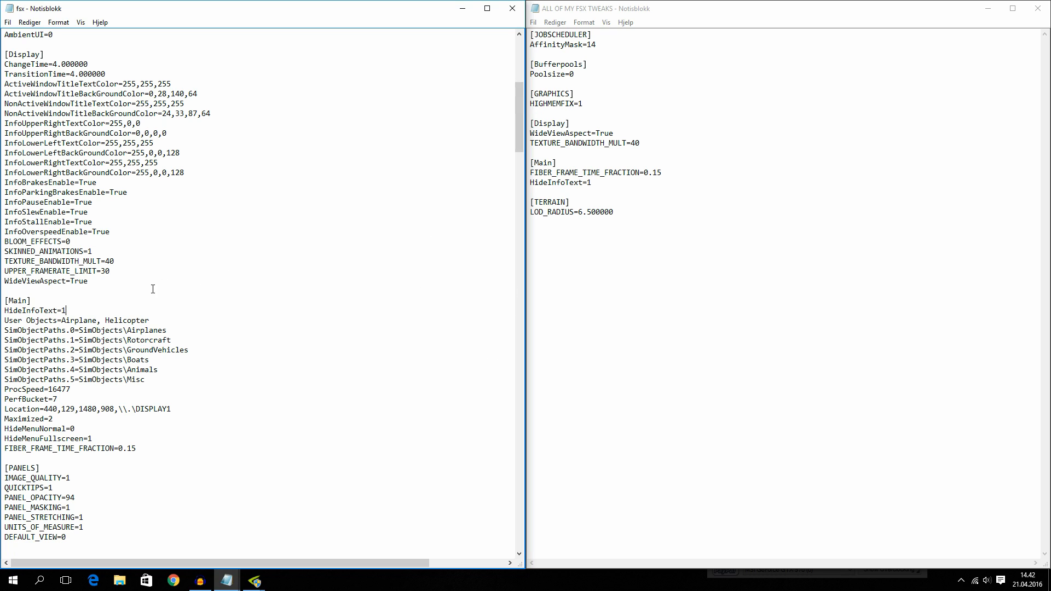
mouse_move(83, 308)
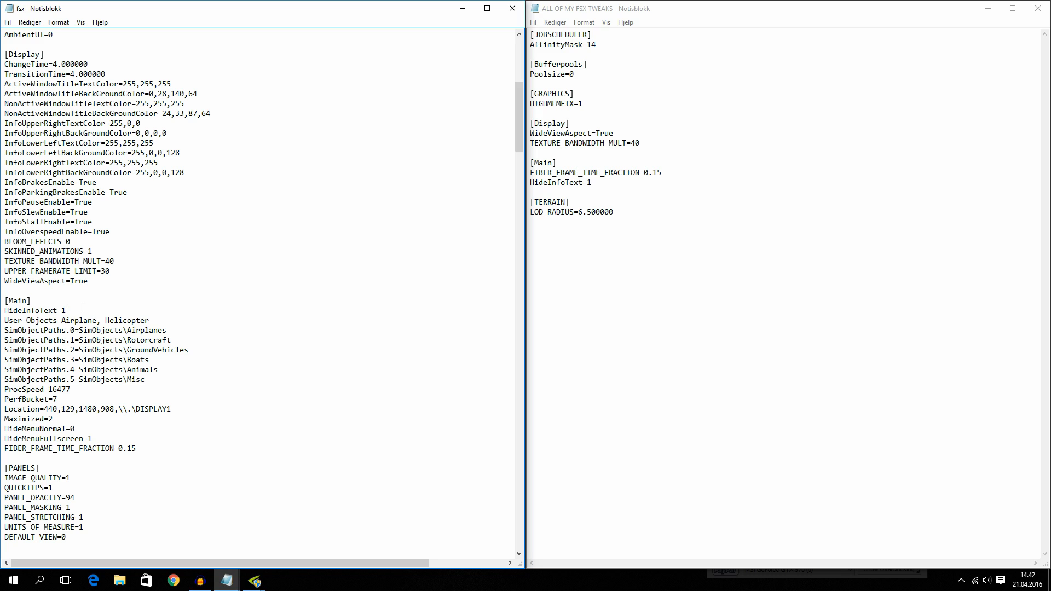
mouse_move(167, 315)
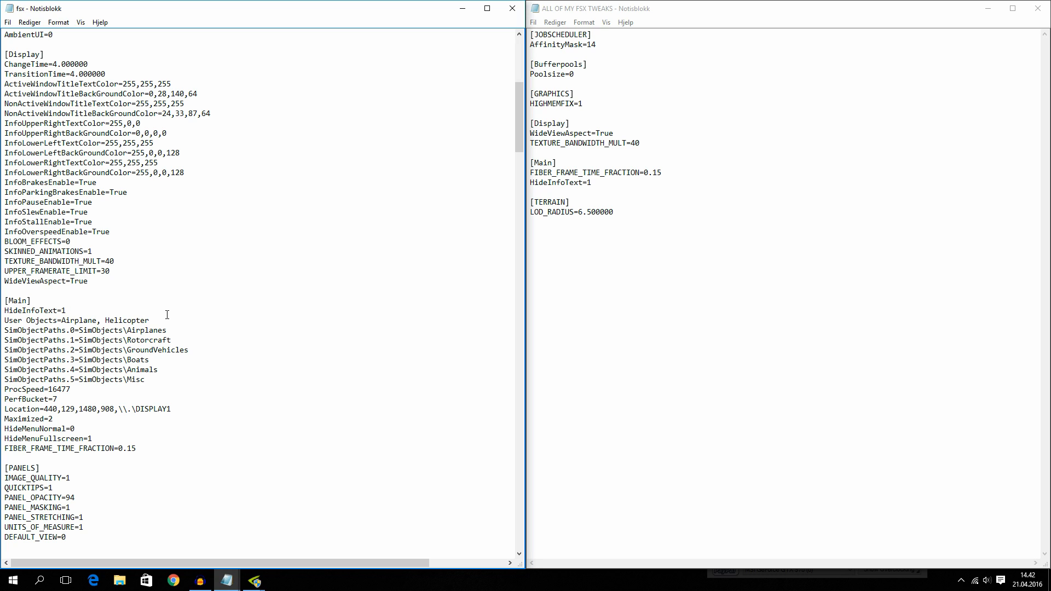
mouse_move(164, 323)
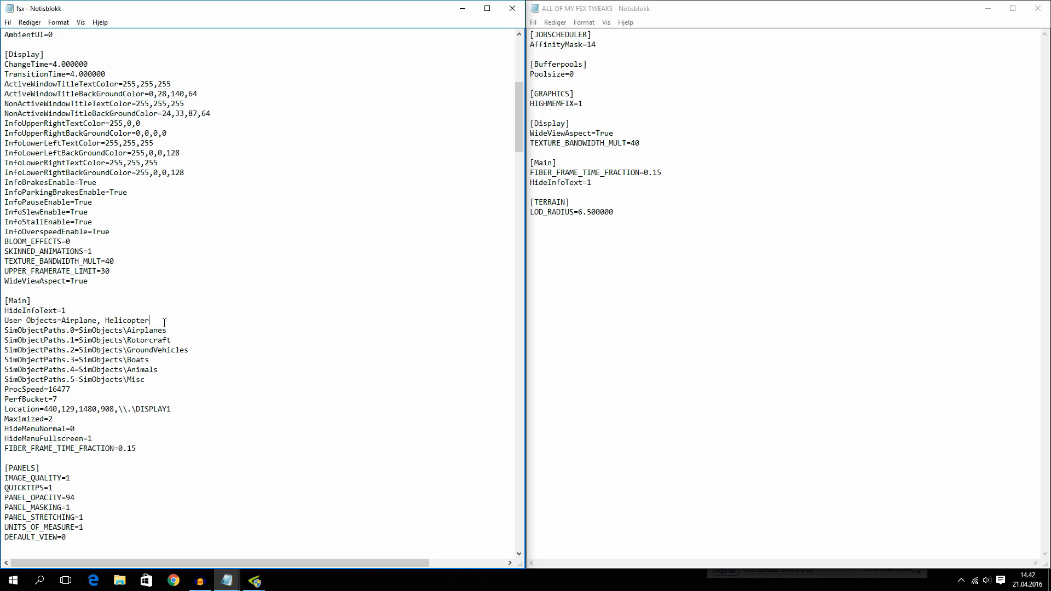
mouse_move(128, 551)
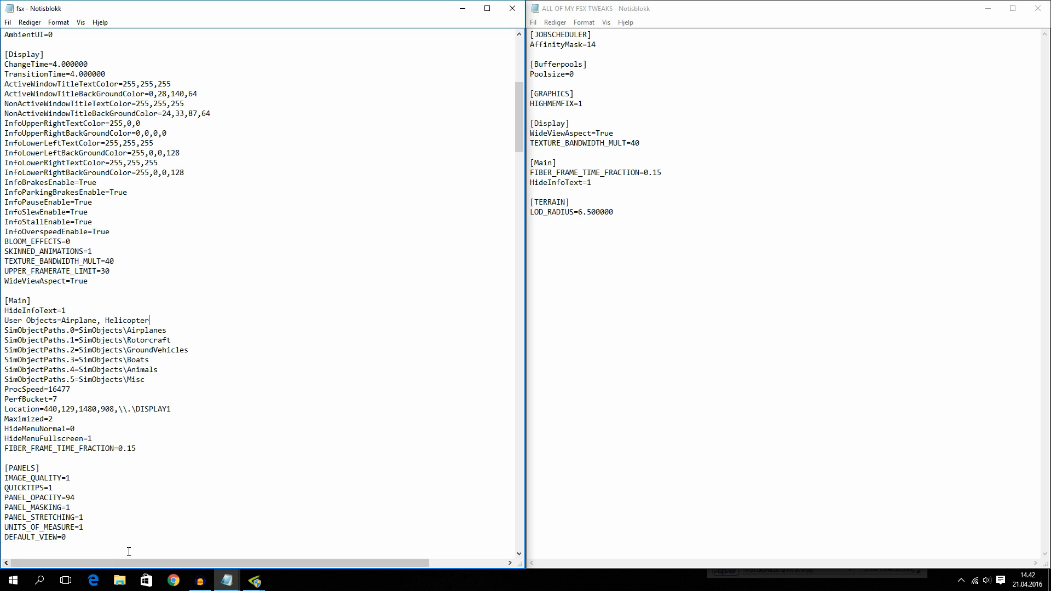
mouse_move(191, 418)
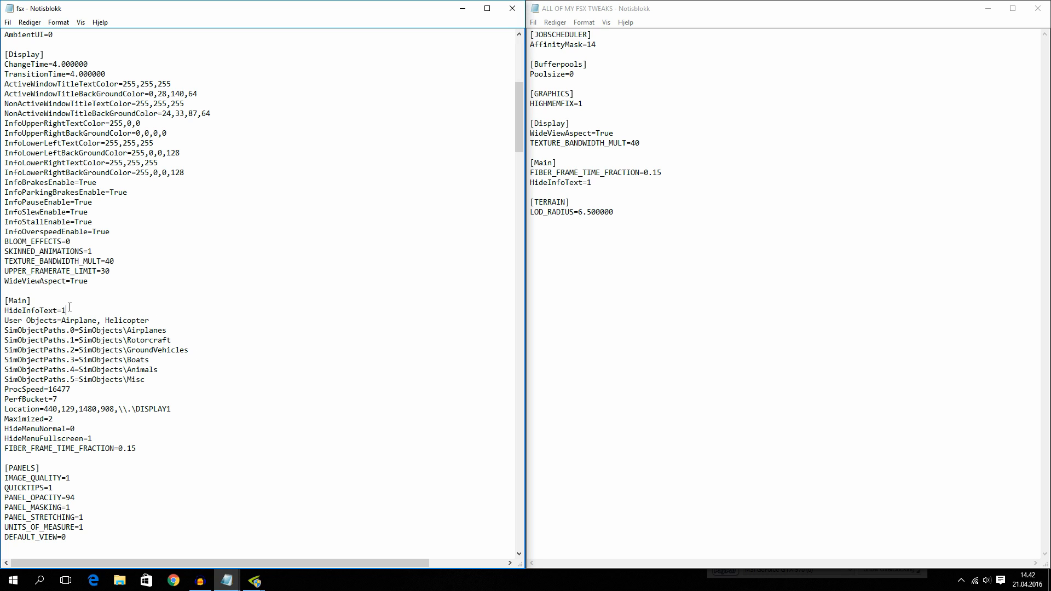
mouse_move(67, 308)
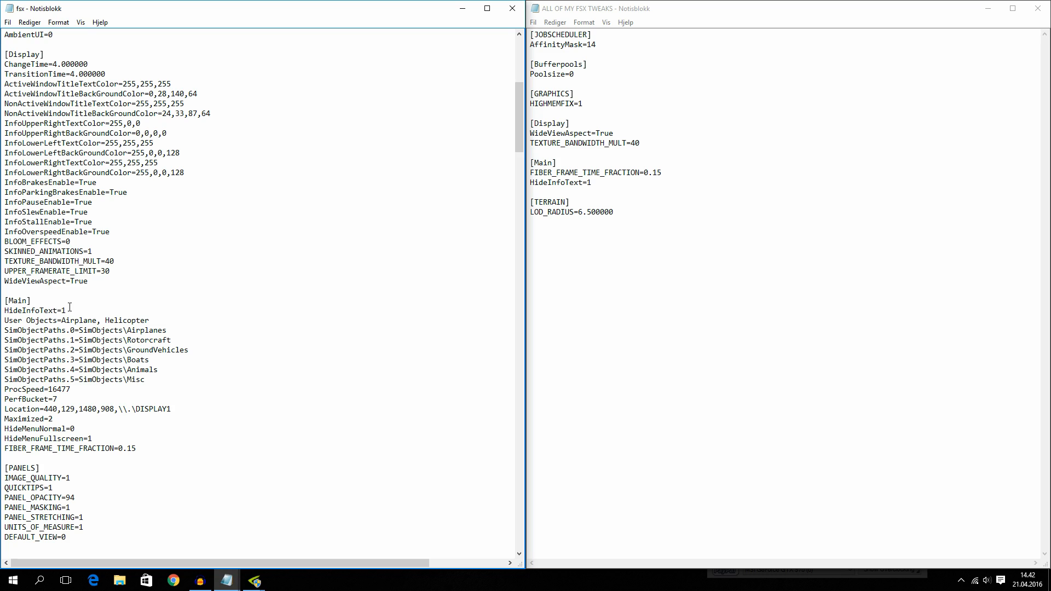
scroll(down, 3)
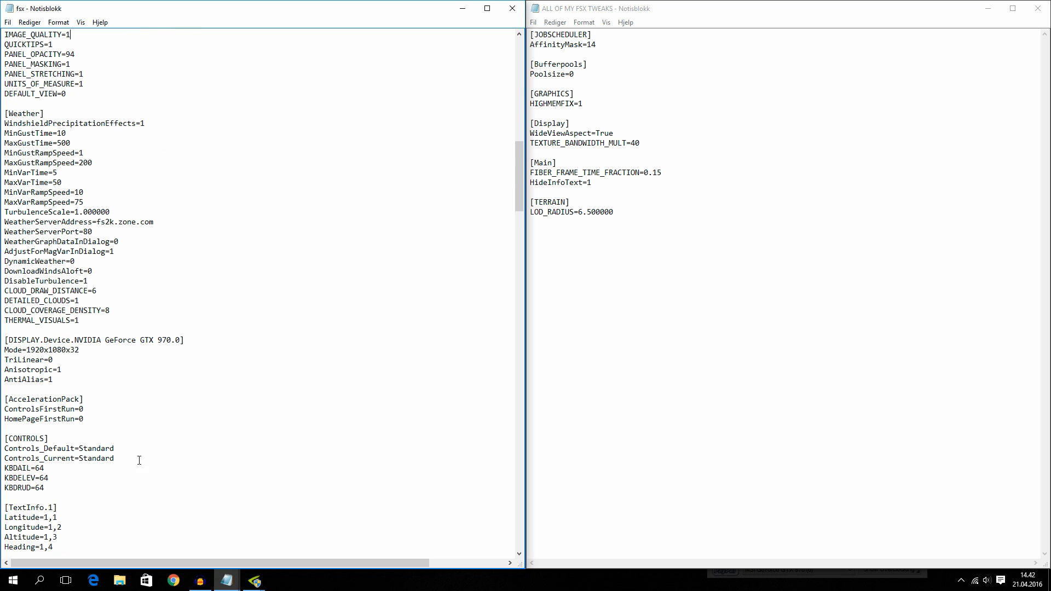
scroll(down, 3)
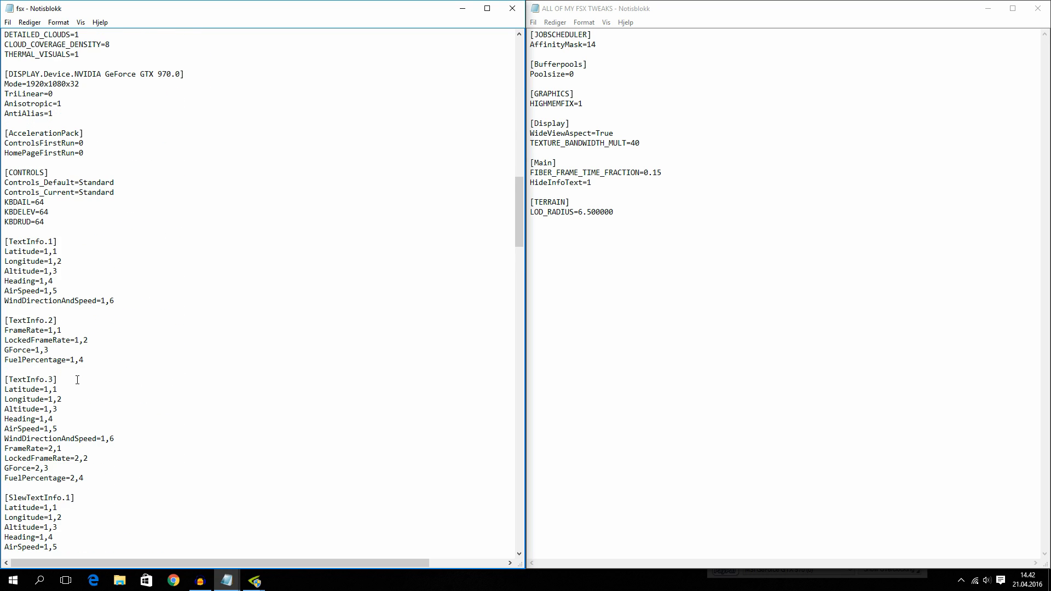
scroll(down, 3)
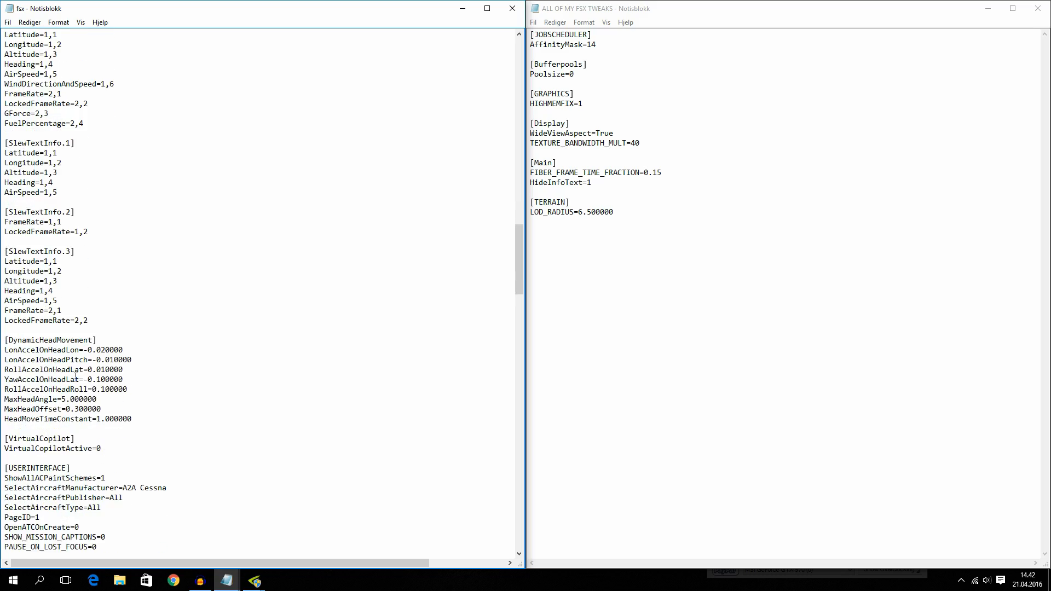
scroll(down, 3)
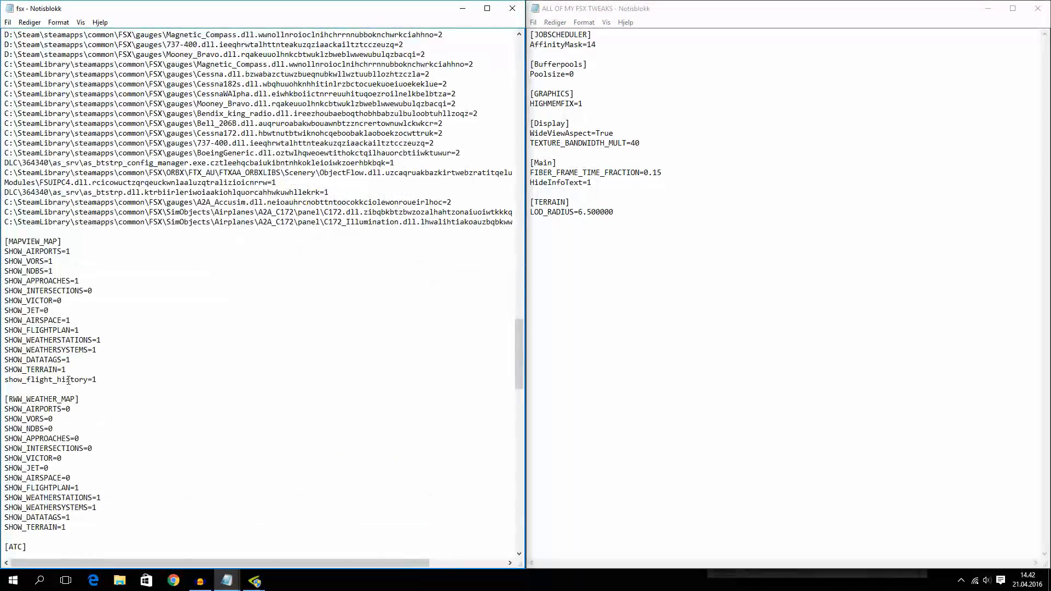
scroll(down, 3)
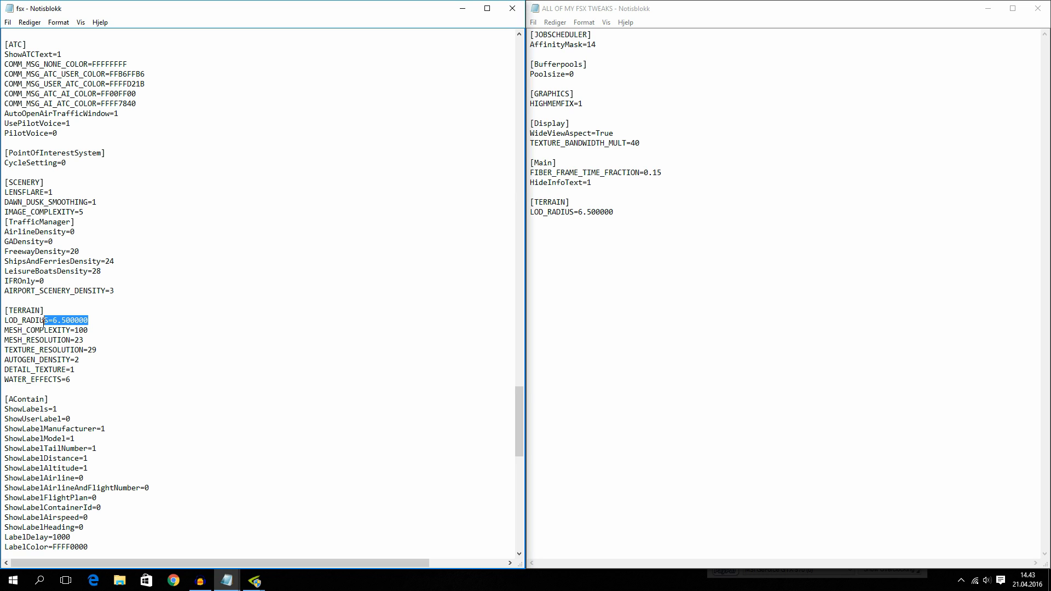
click(96, 321)
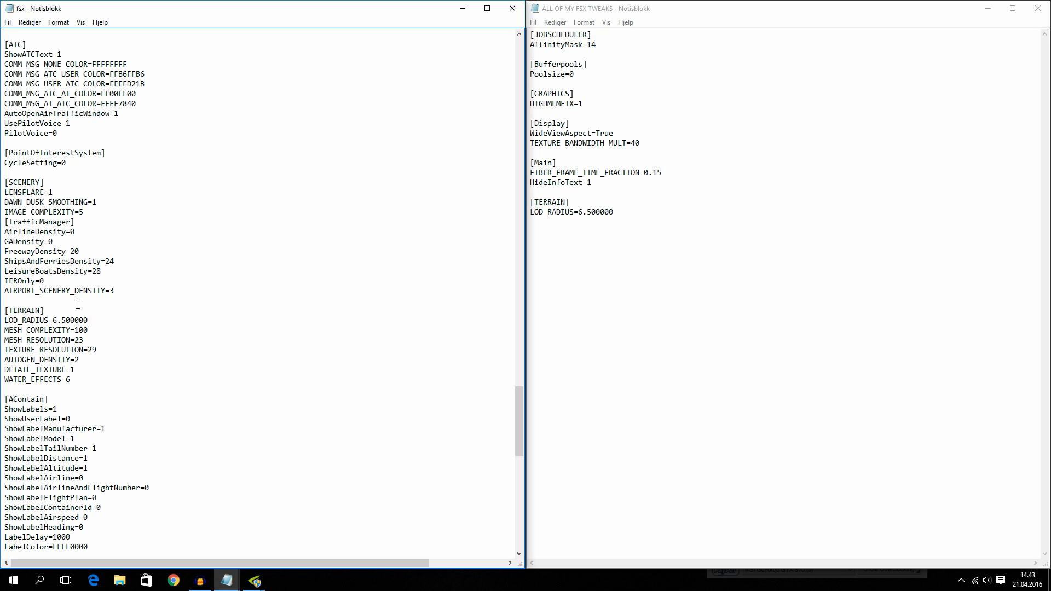
double_click(71, 320)
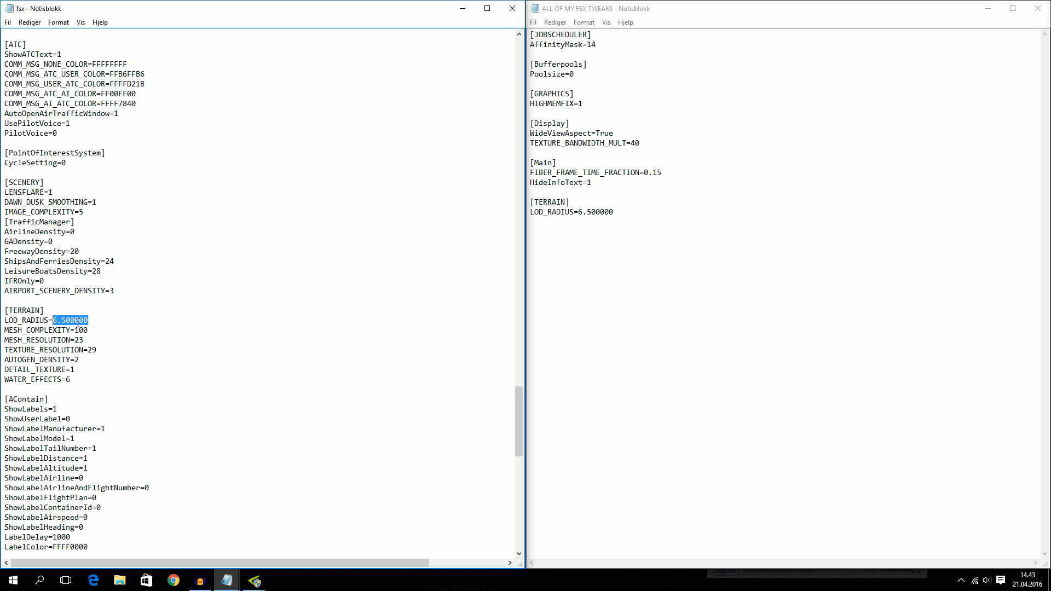
click(96, 320)
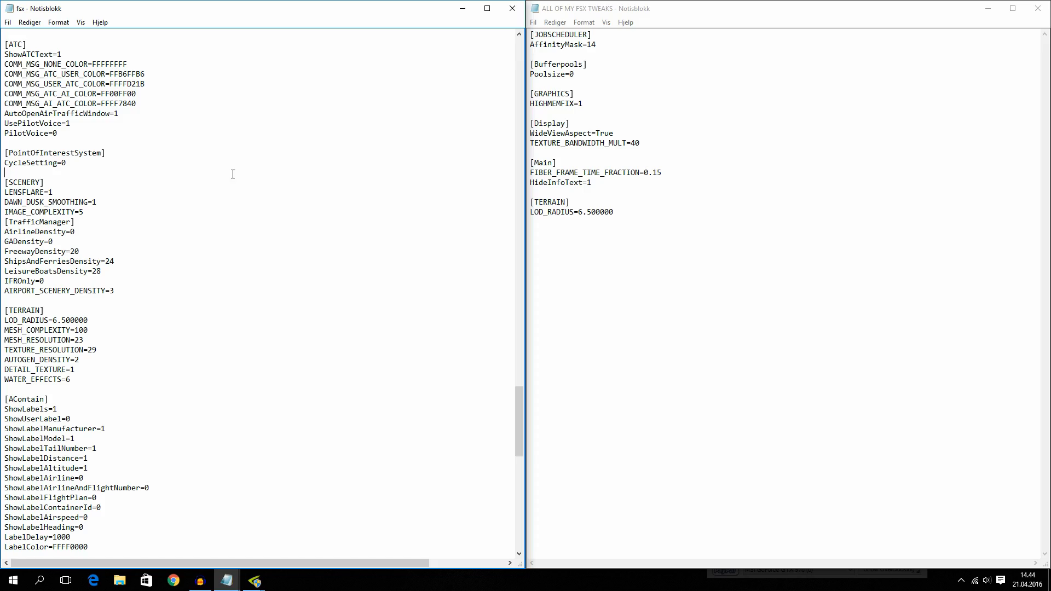
scroll(up, 3)
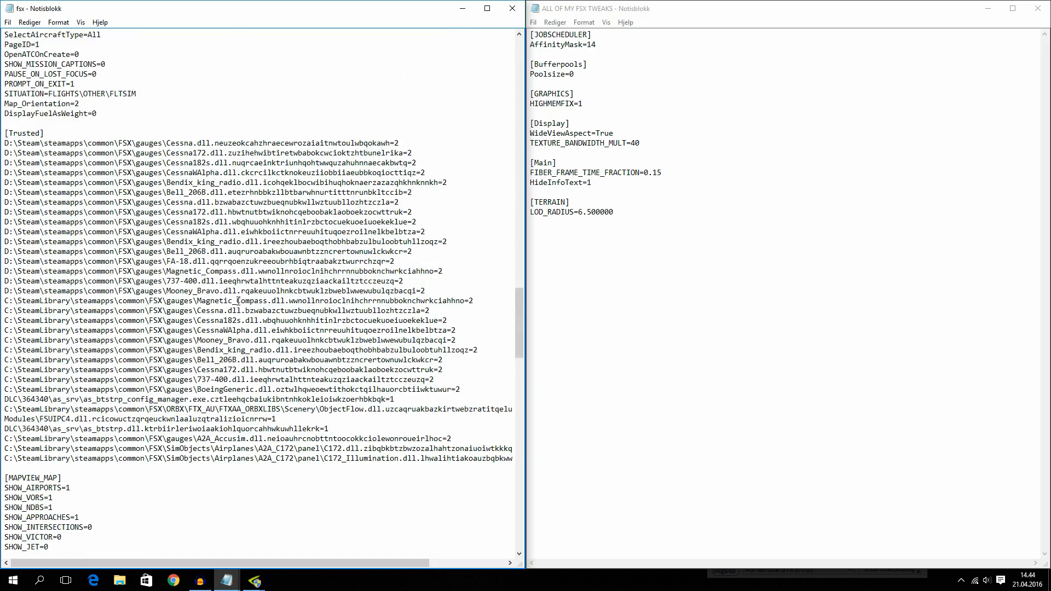
Scroll up to the top of the profile settings list.
scroll(up, 3)
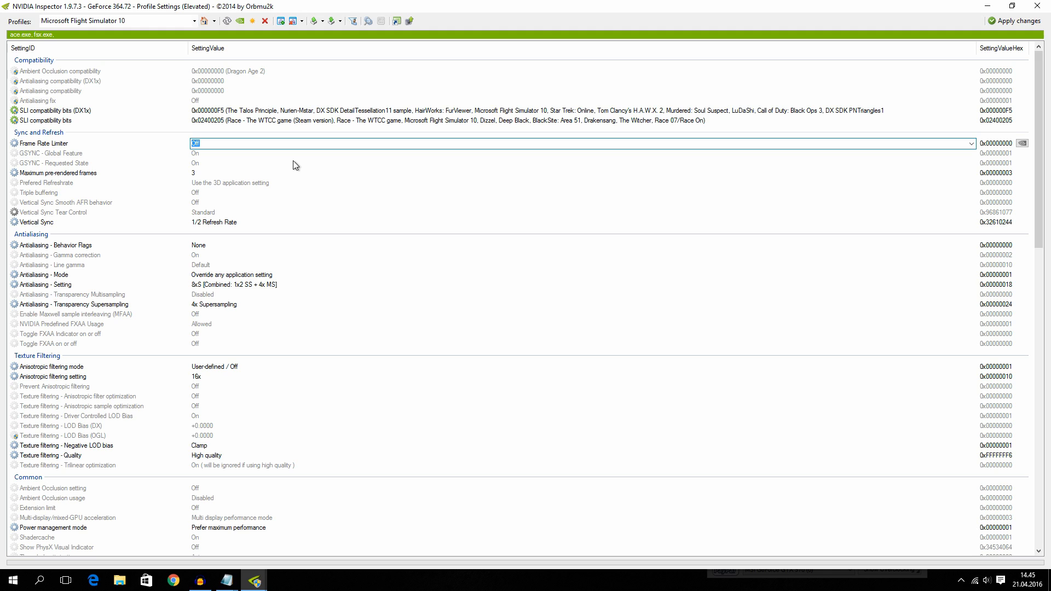
mouse_move(236, 181)
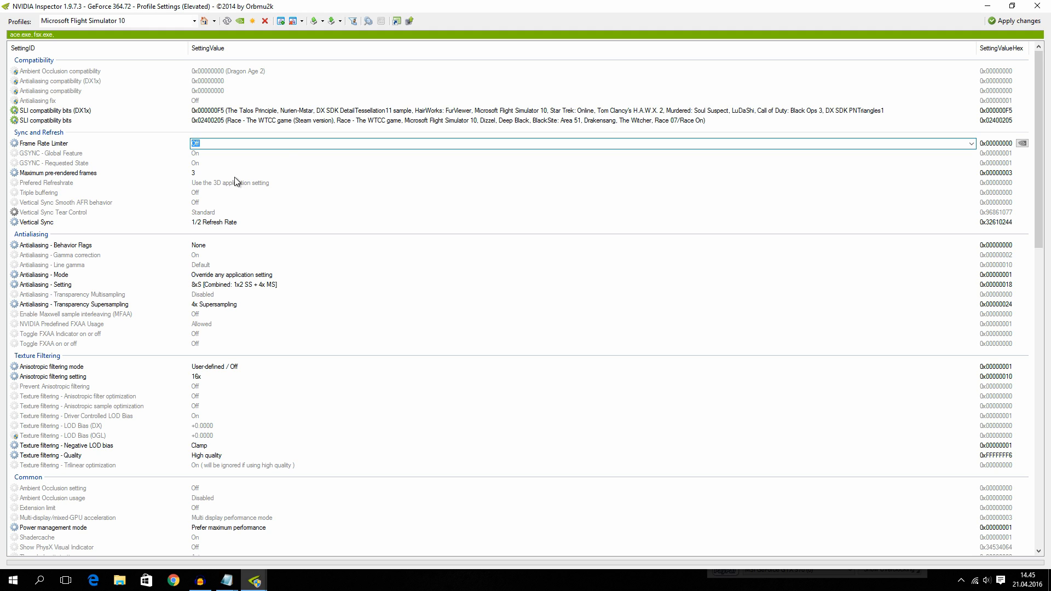
mouse_move(59, 179)
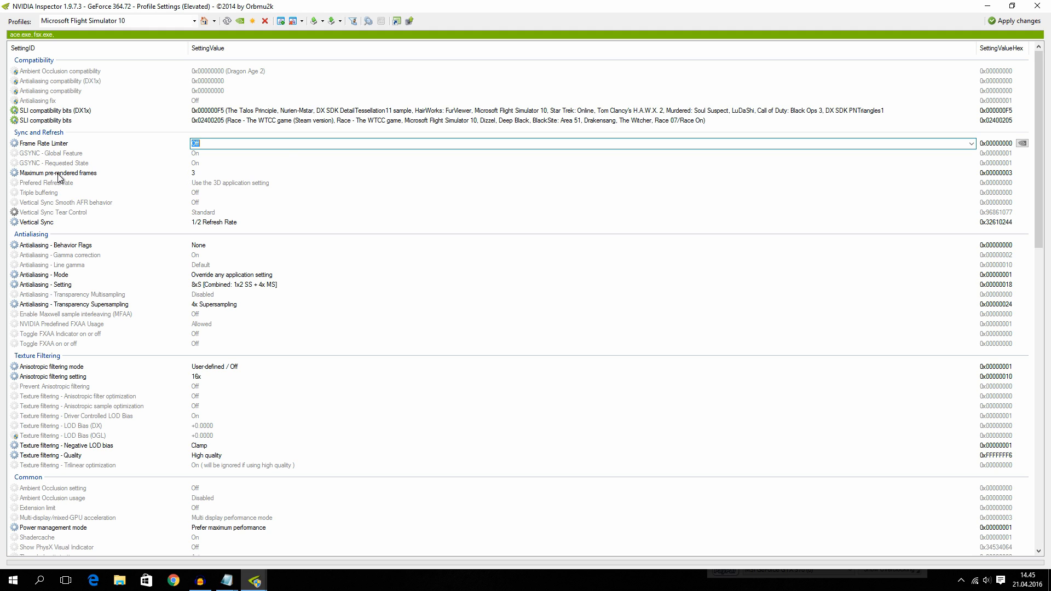
mouse_move(203, 175)
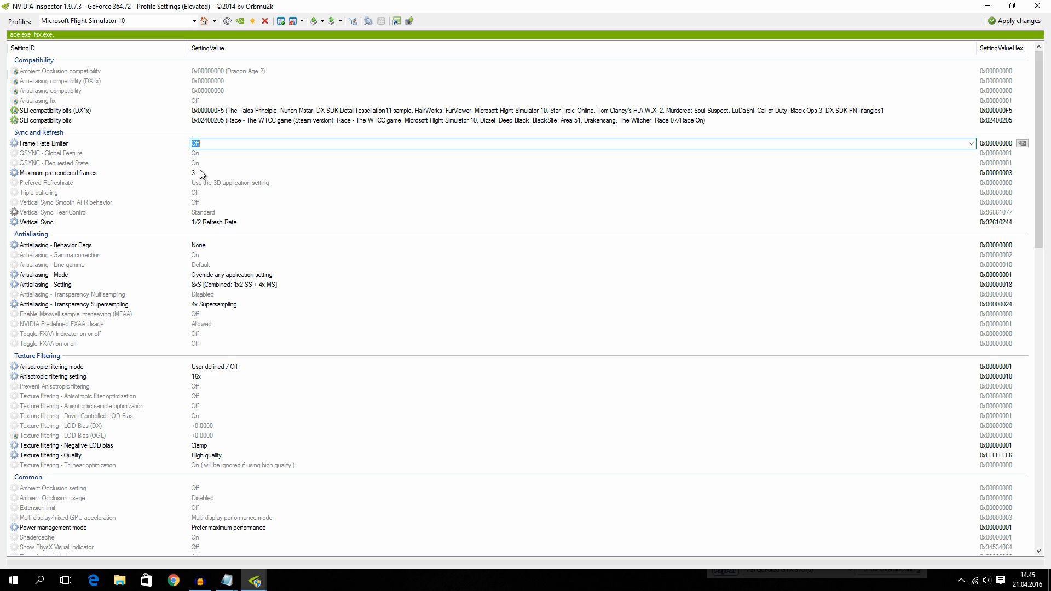
Set Frame Rate Limiter to 30 fps and check the Maximum pre-rendered frames setting.
click(59, 173)
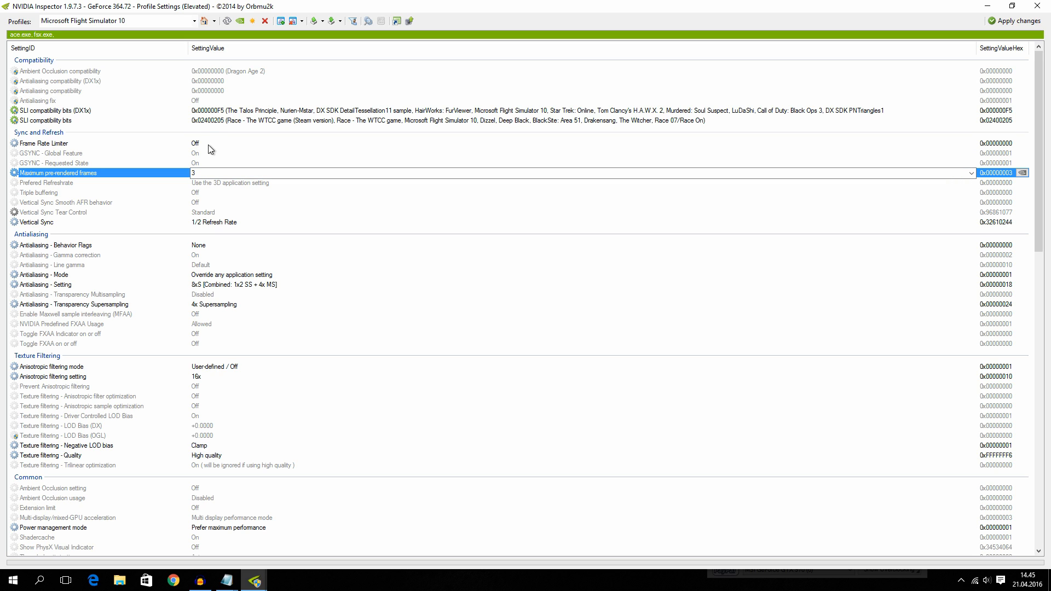
mouse_move(239, 259)
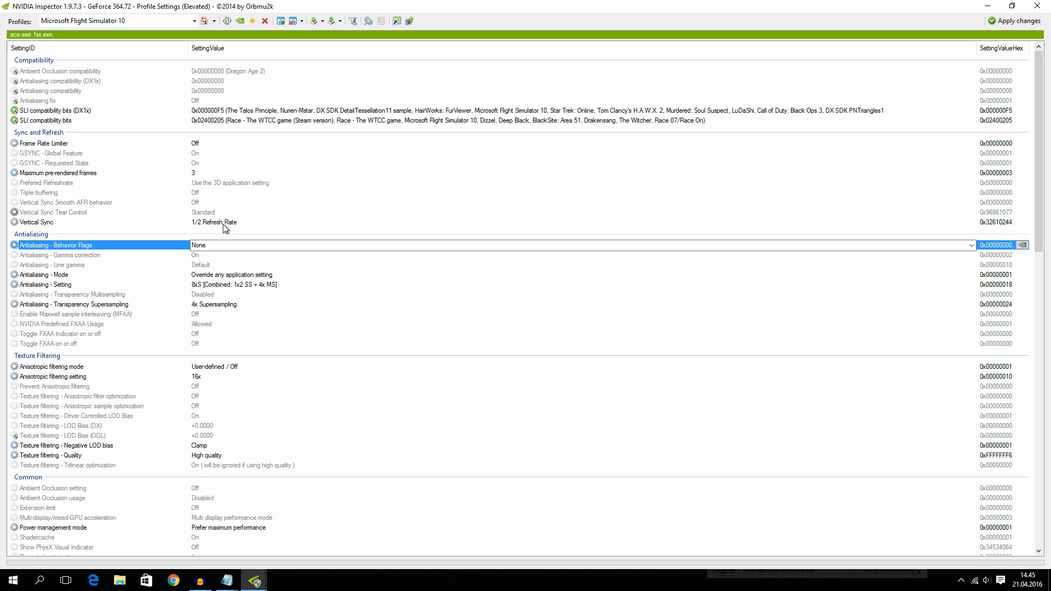
click(59, 173)
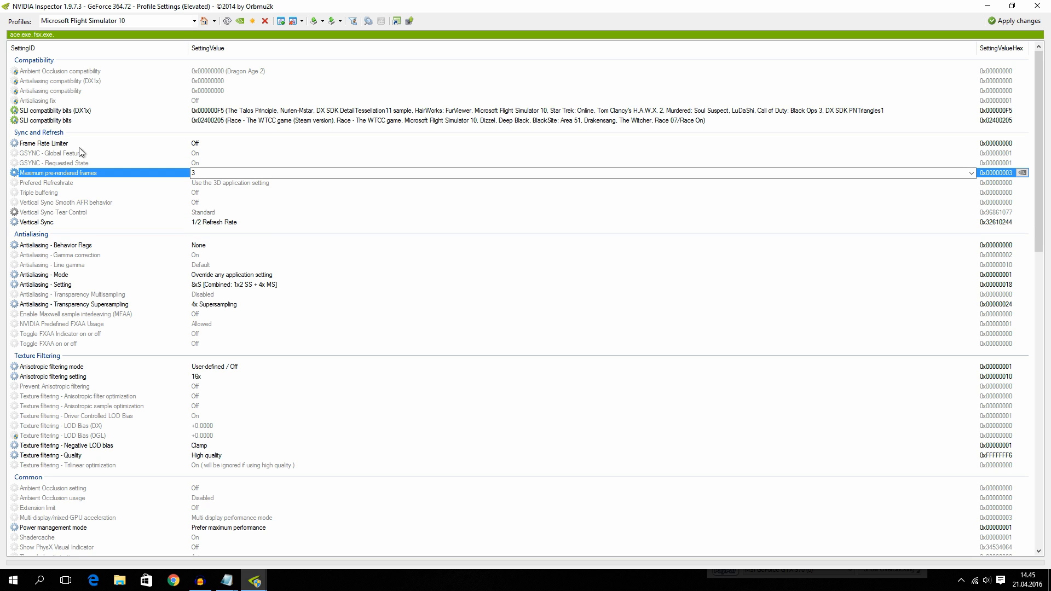
click(44, 142)
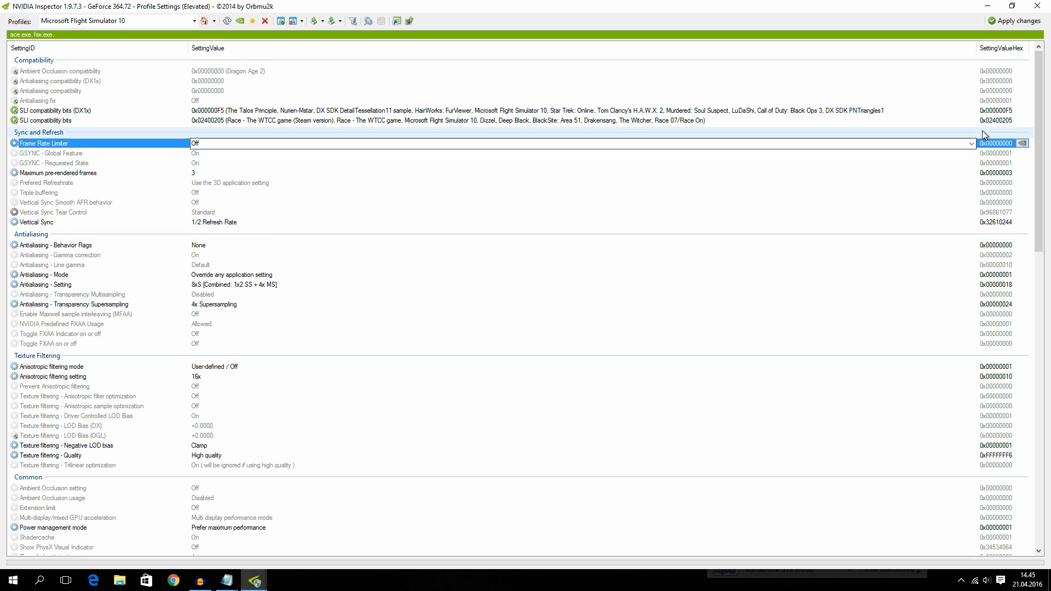
click(970, 143)
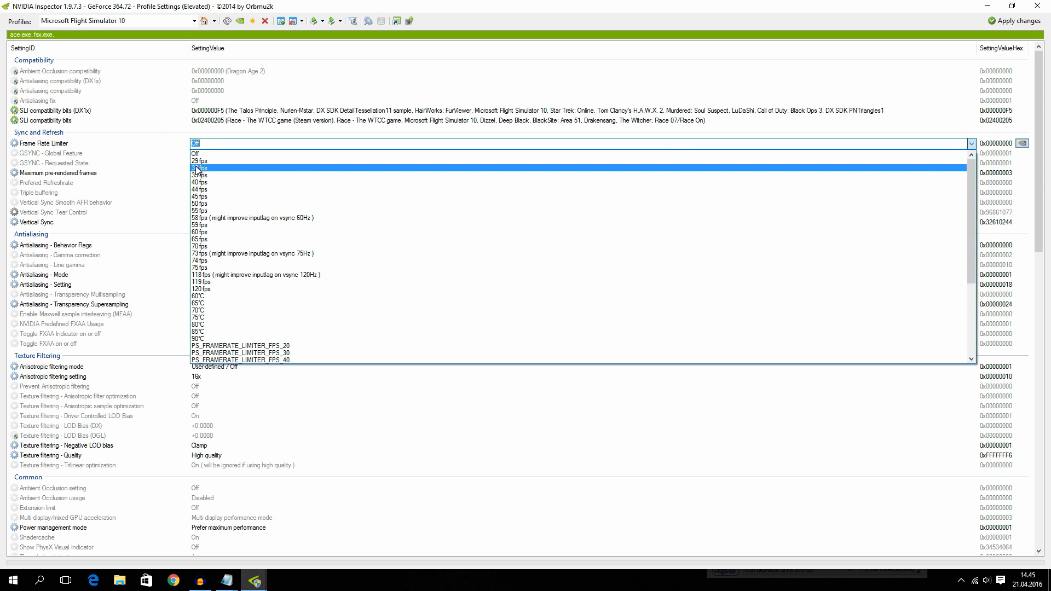
click(199, 168)
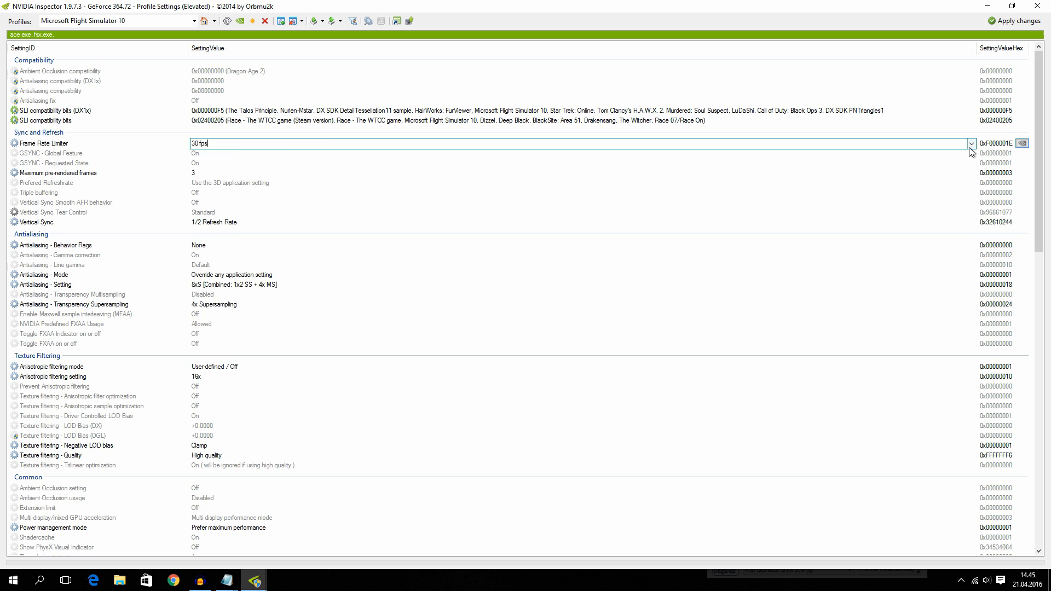
click(970, 144)
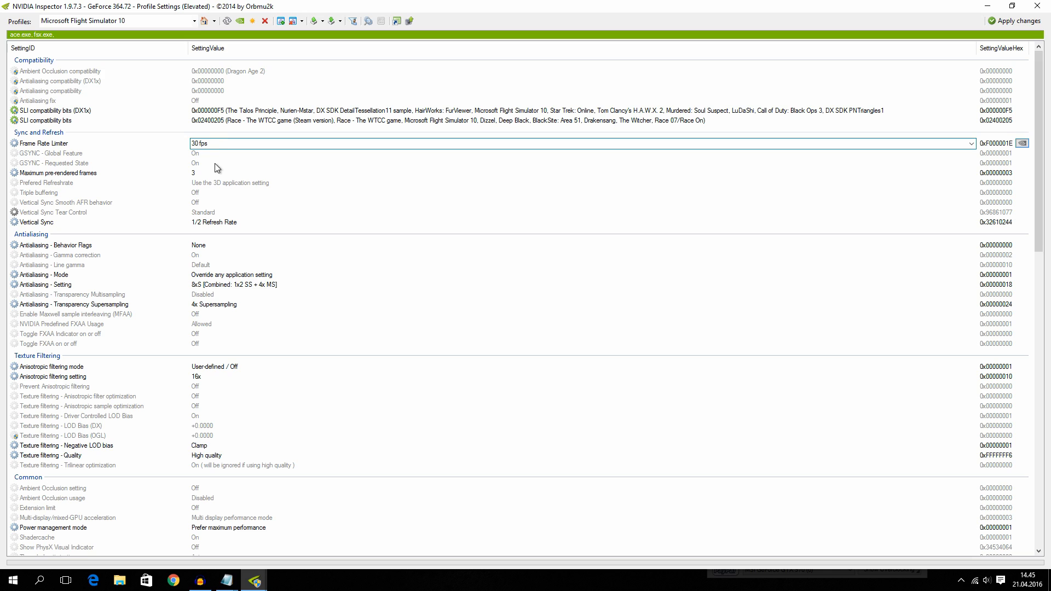
mouse_move(179, 179)
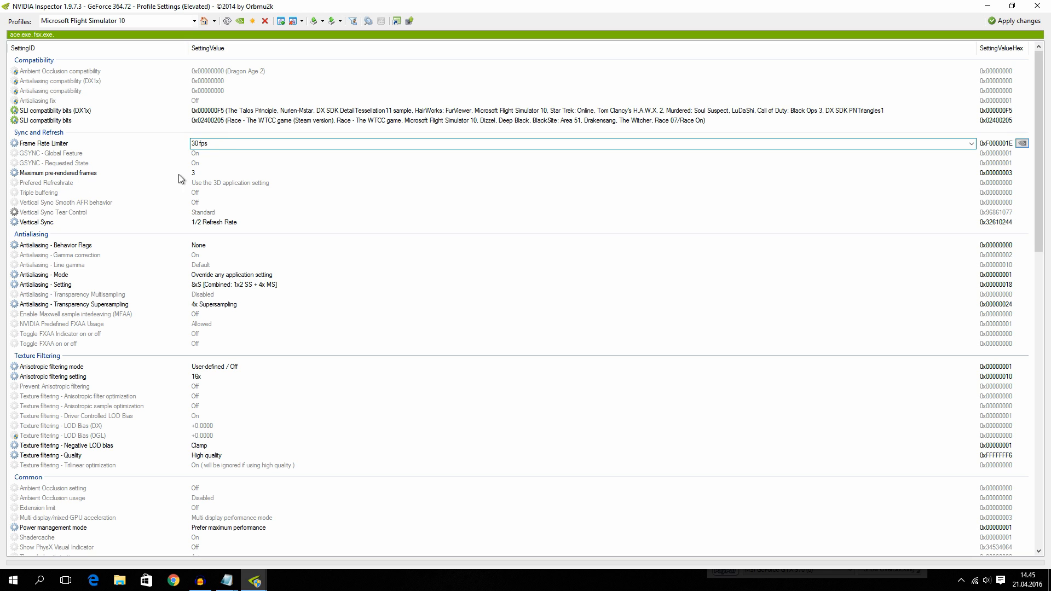
click(971, 173)
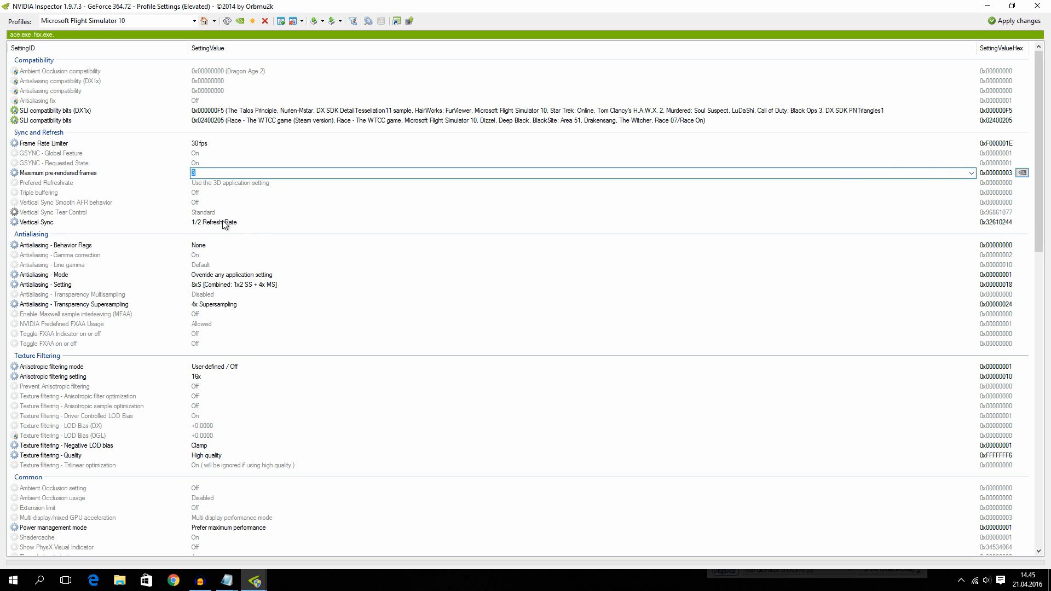
mouse_move(204, 231)
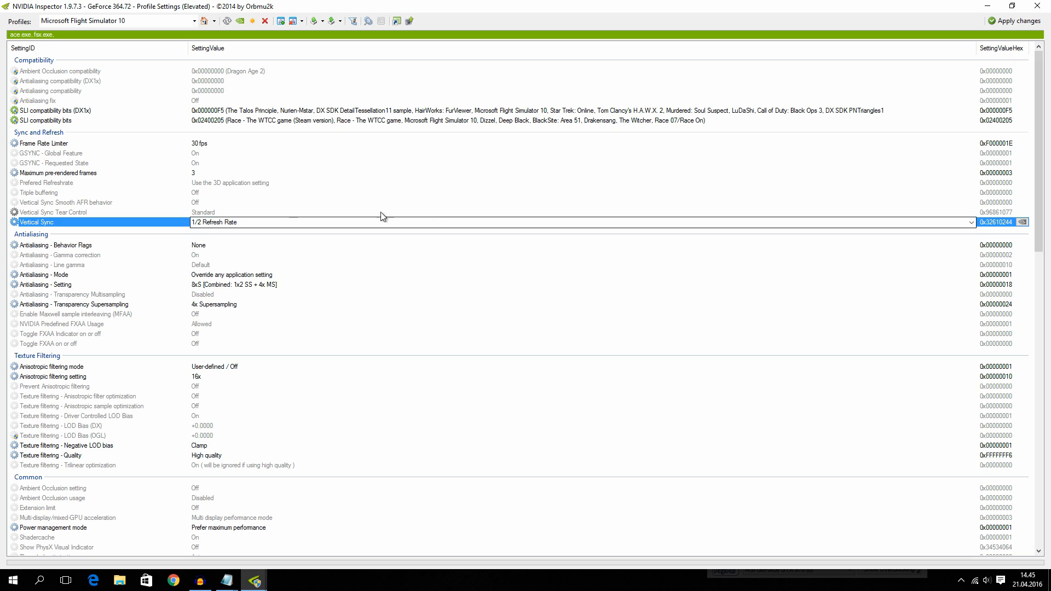
click(971, 222)
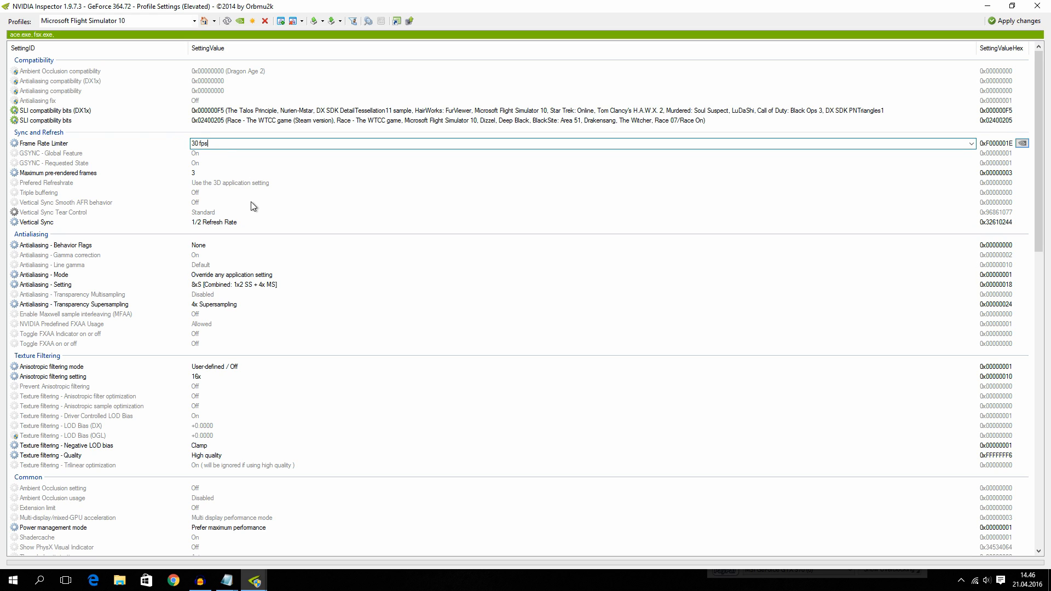
mouse_move(250, 225)
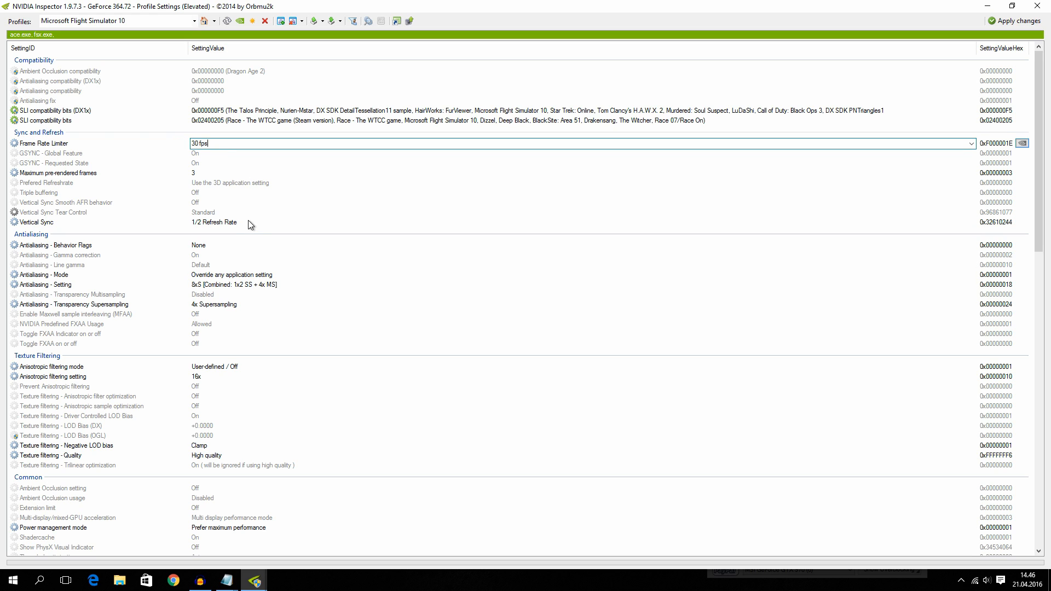
mouse_move(230, 231)
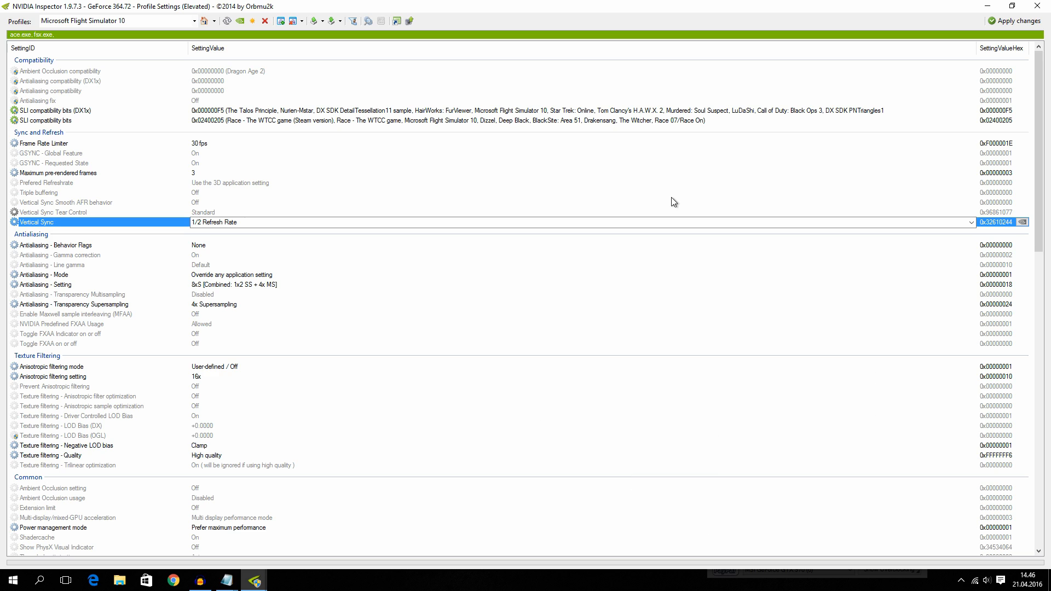
mouse_move(254, 246)
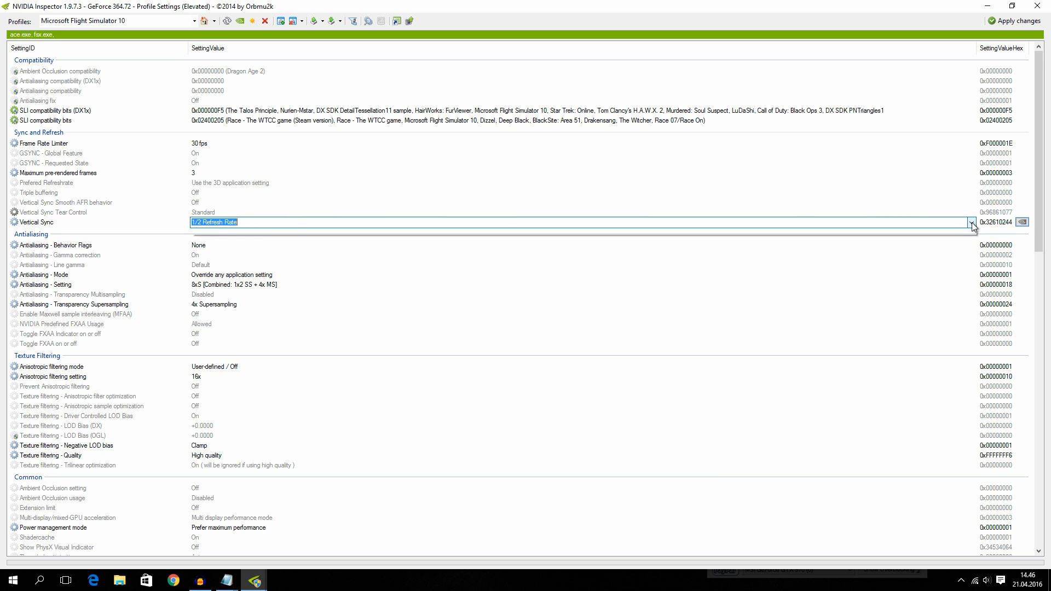
click(971, 222)
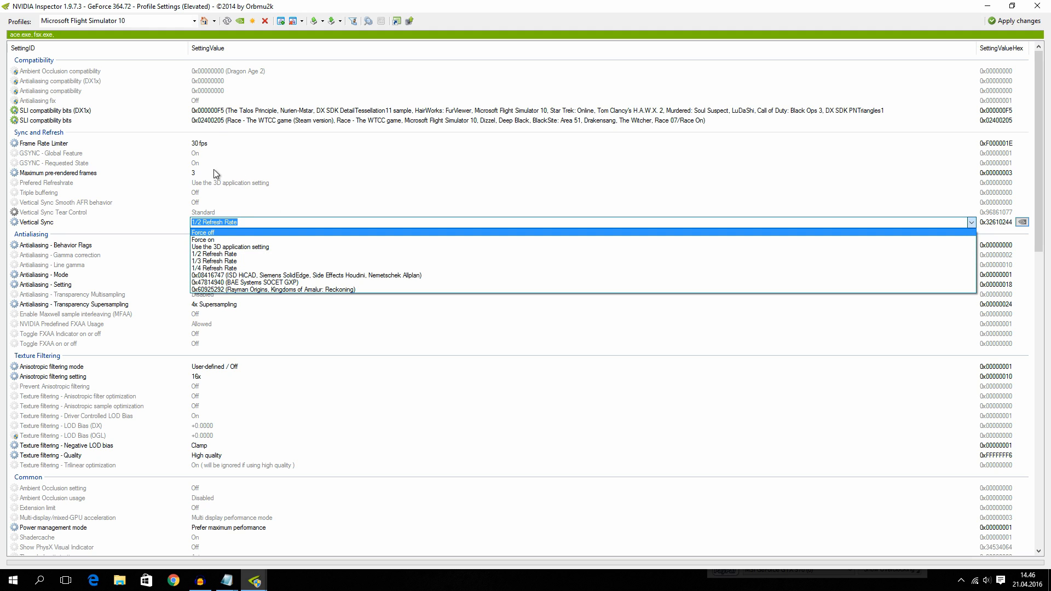
mouse_move(224, 268)
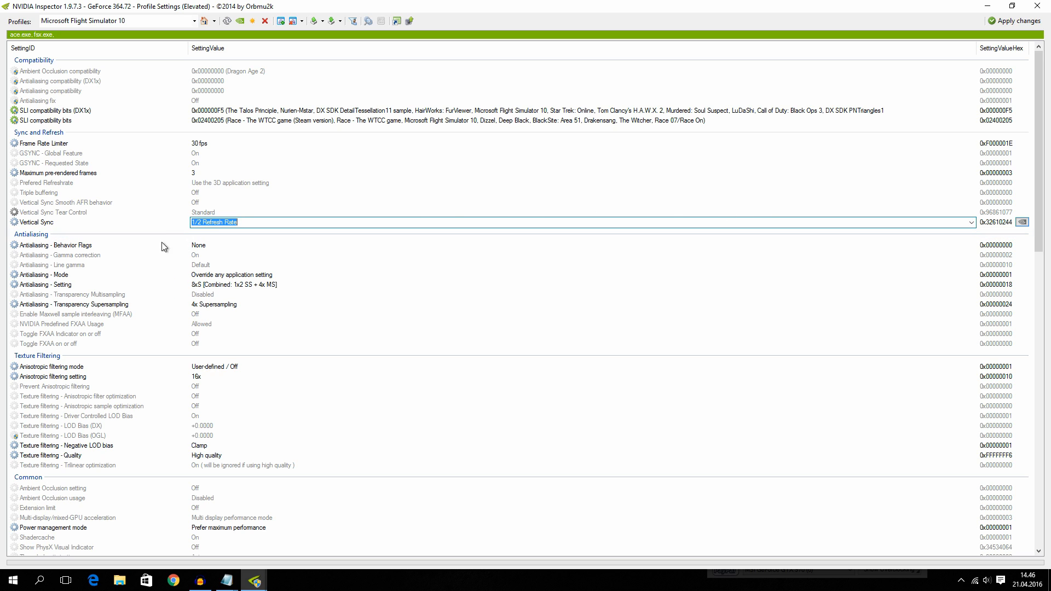
mouse_move(73, 252)
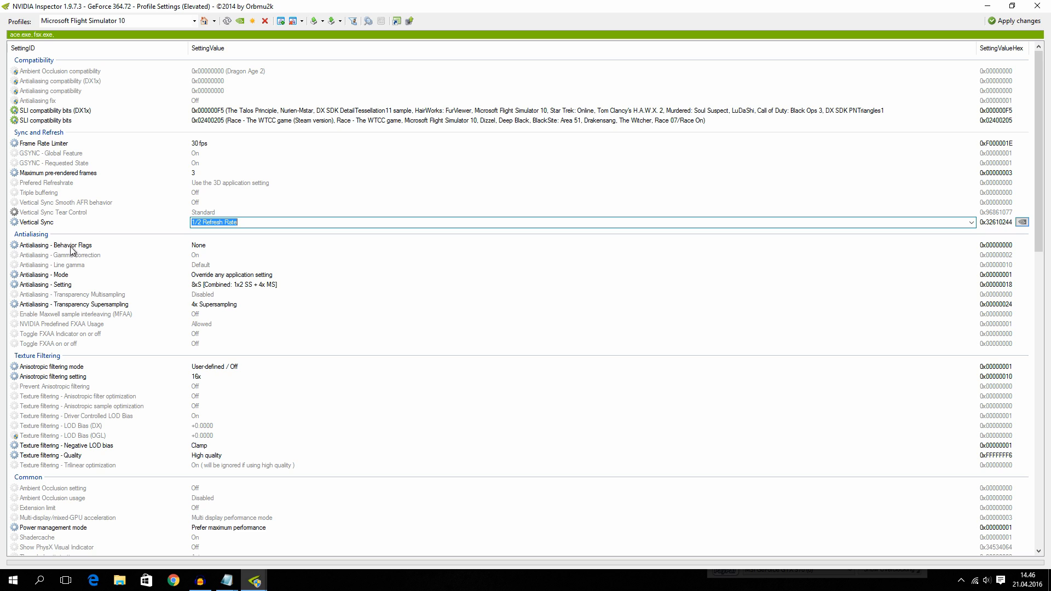
mouse_move(260, 274)
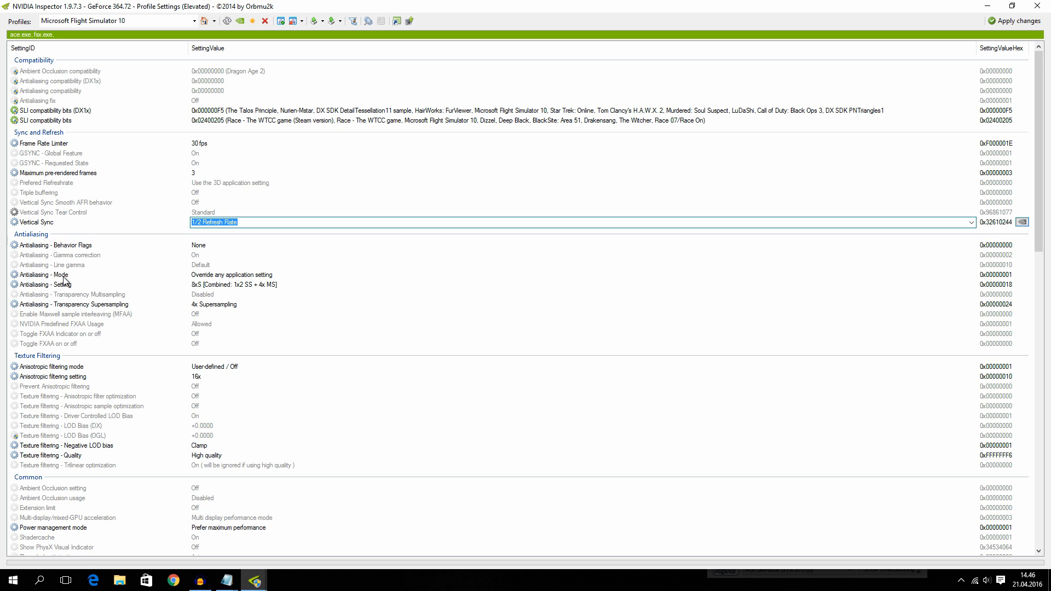
mouse_move(224, 284)
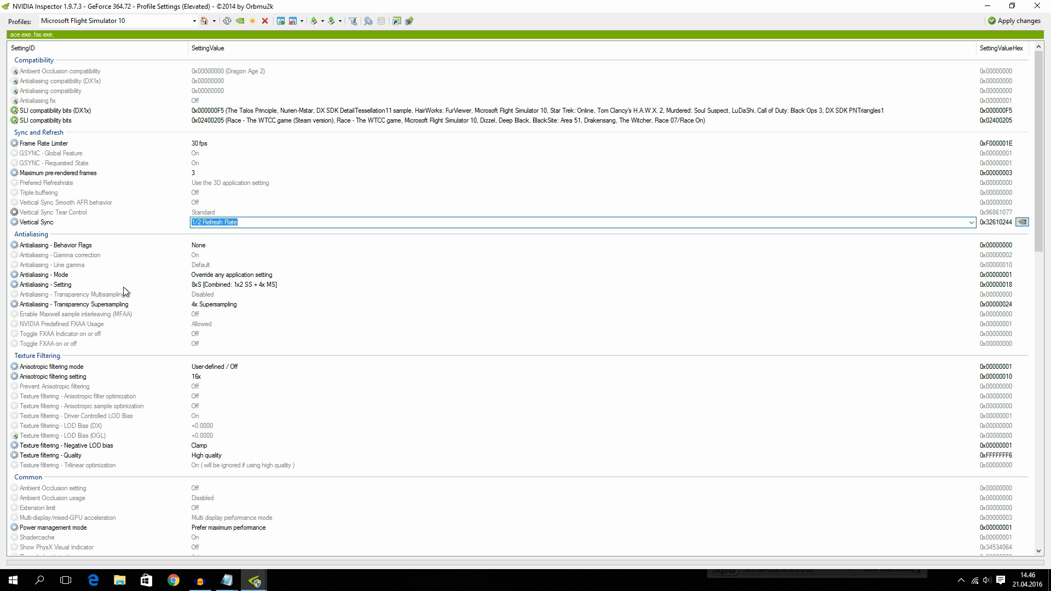
mouse_move(195, 295)
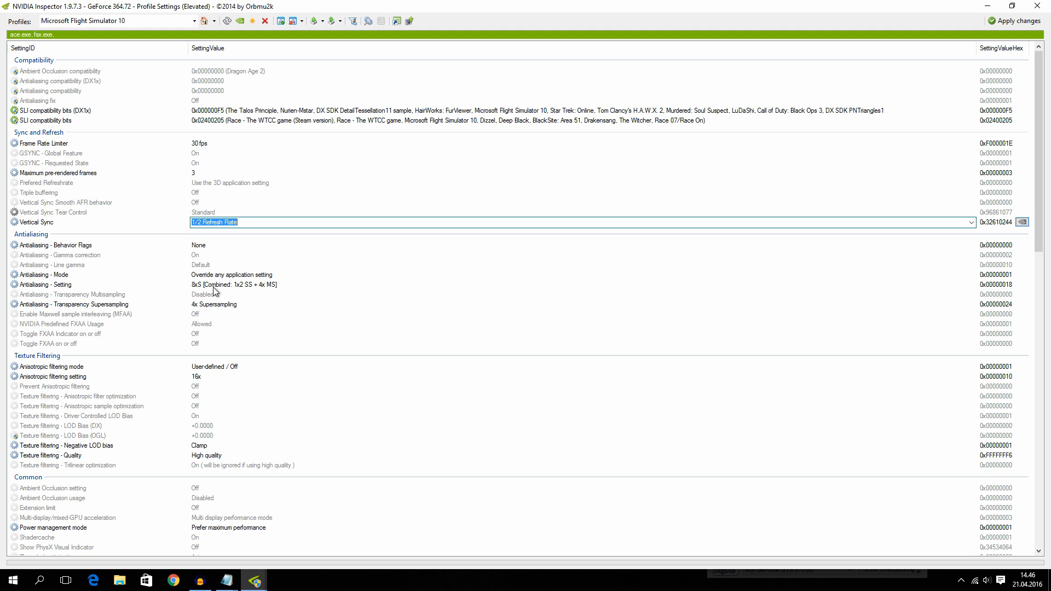
mouse_move(253, 292)
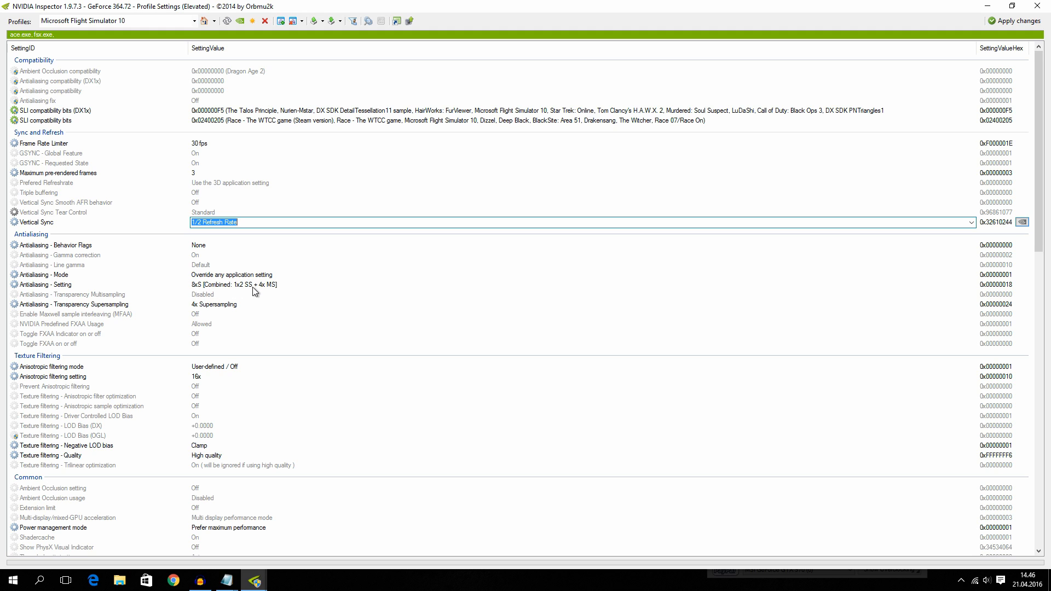
mouse_move(291, 294)
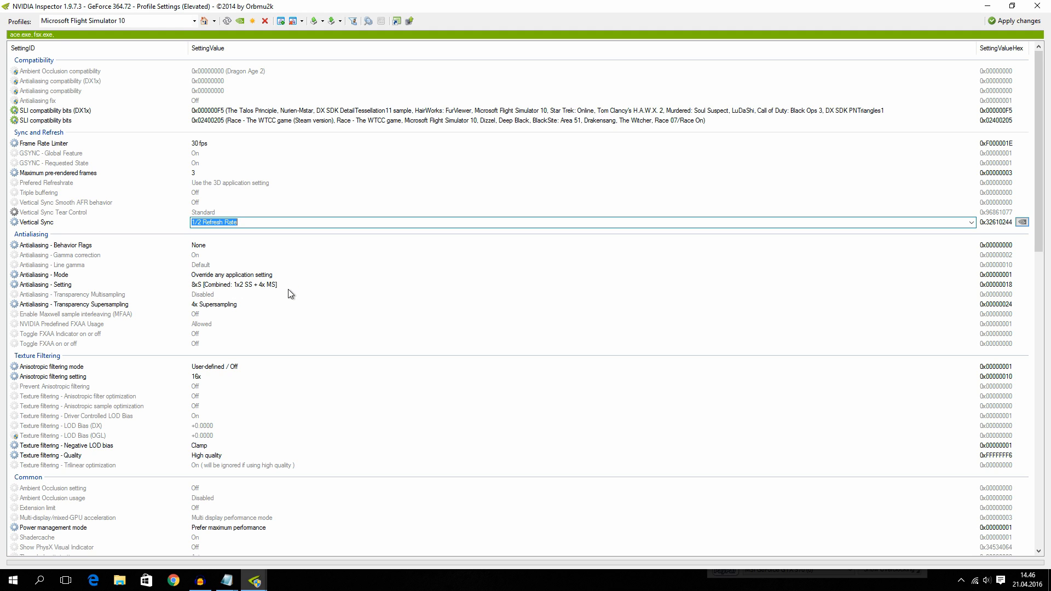
mouse_move(200, 310)
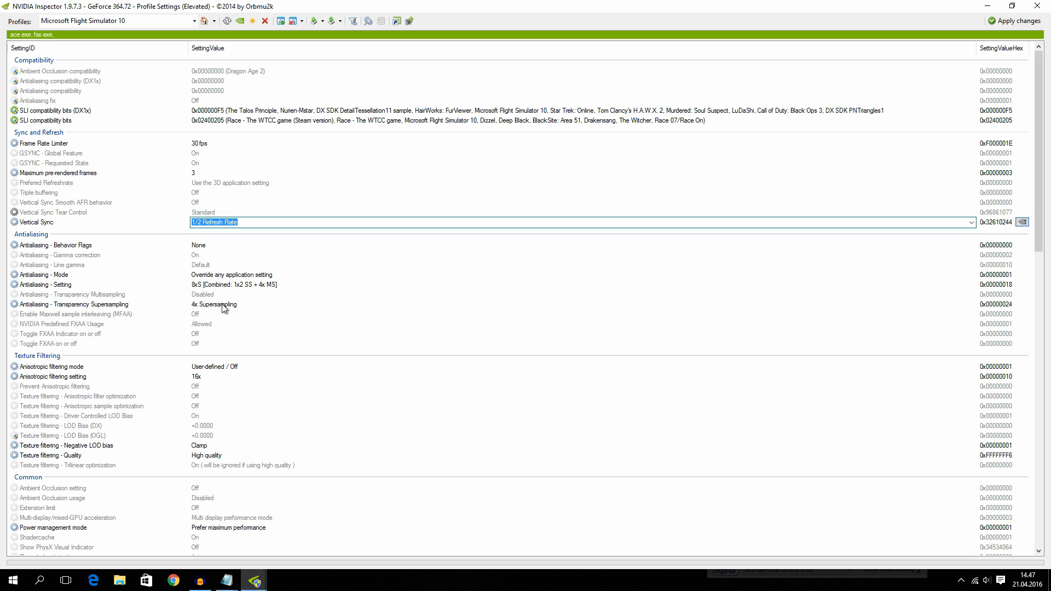
click(215, 303)
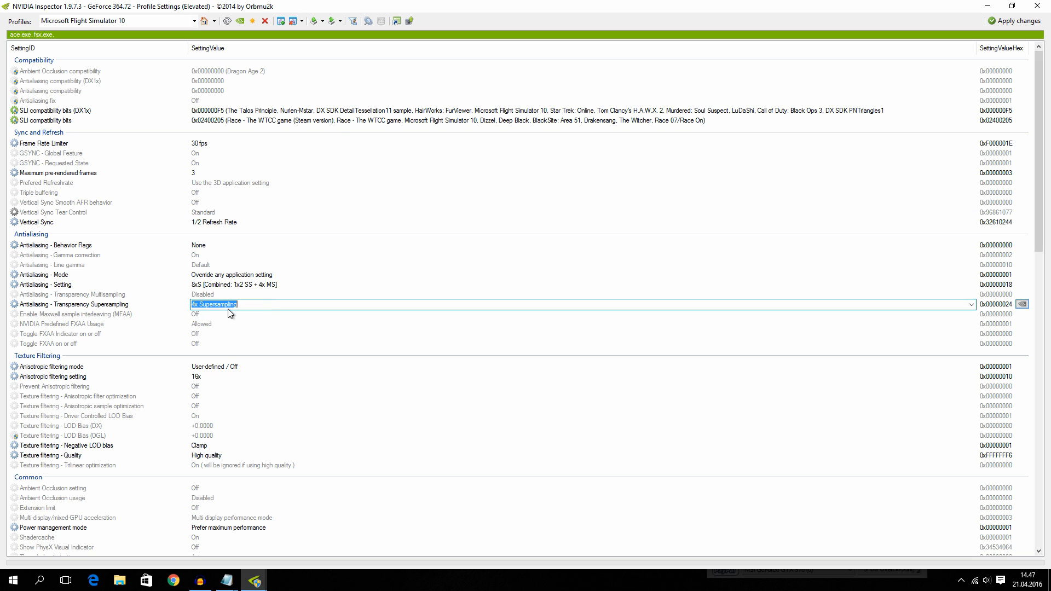
mouse_move(24, 372)
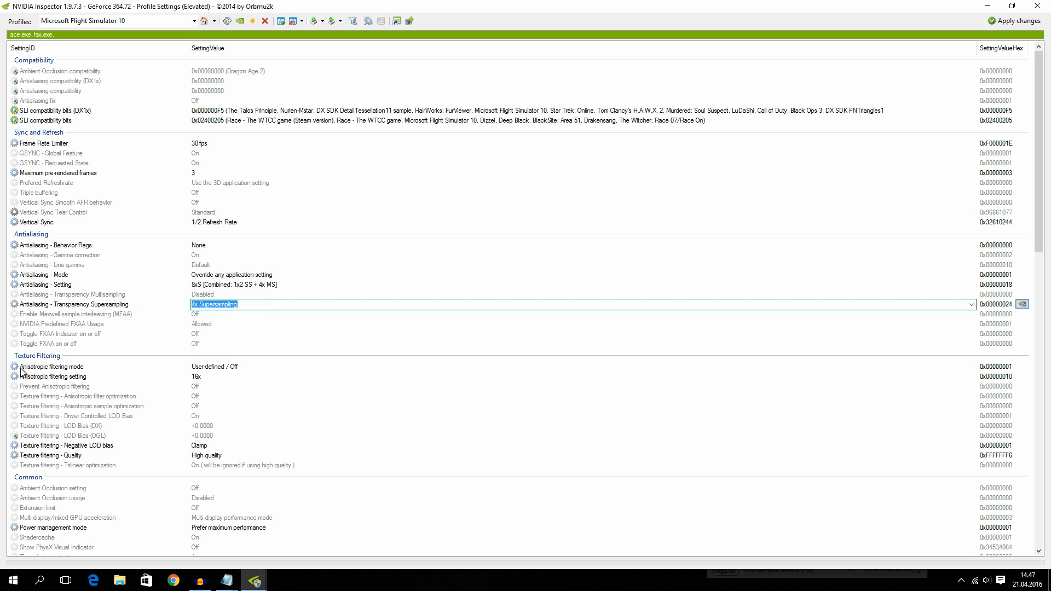
mouse_move(231, 371)
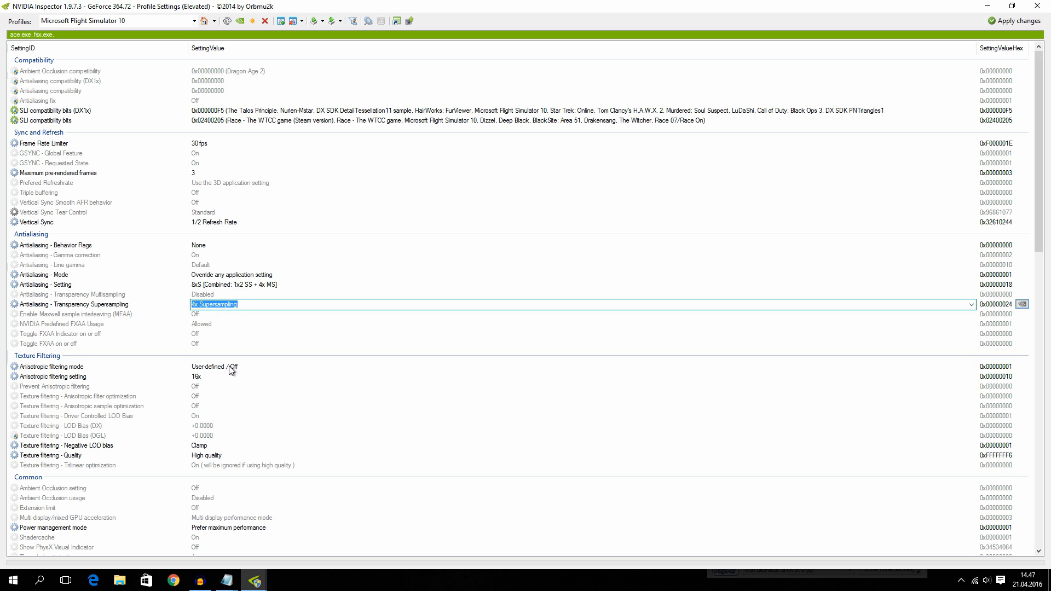
mouse_move(242, 372)
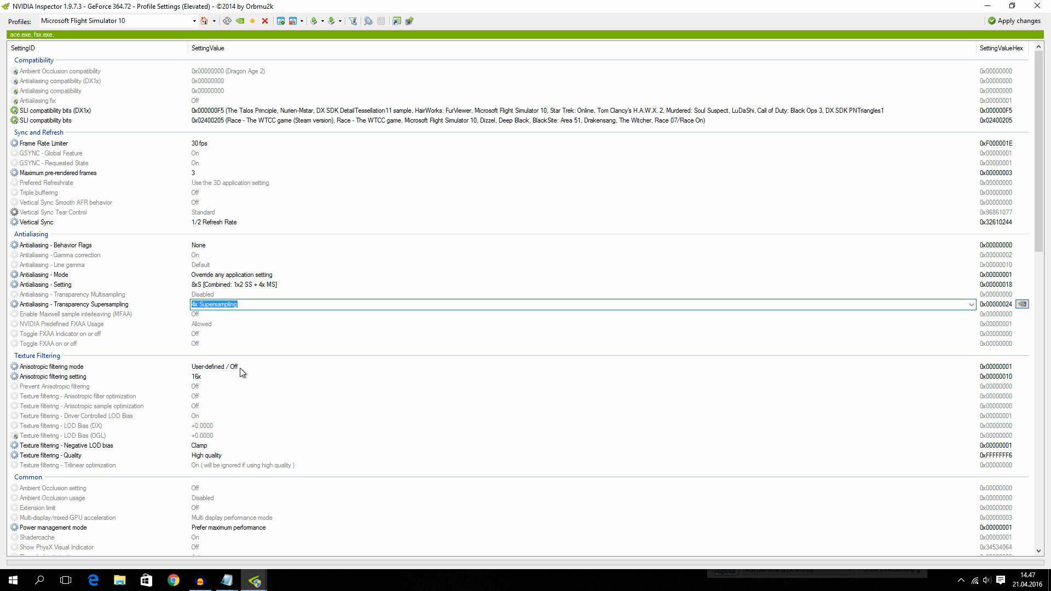
mouse_move(30, 382)
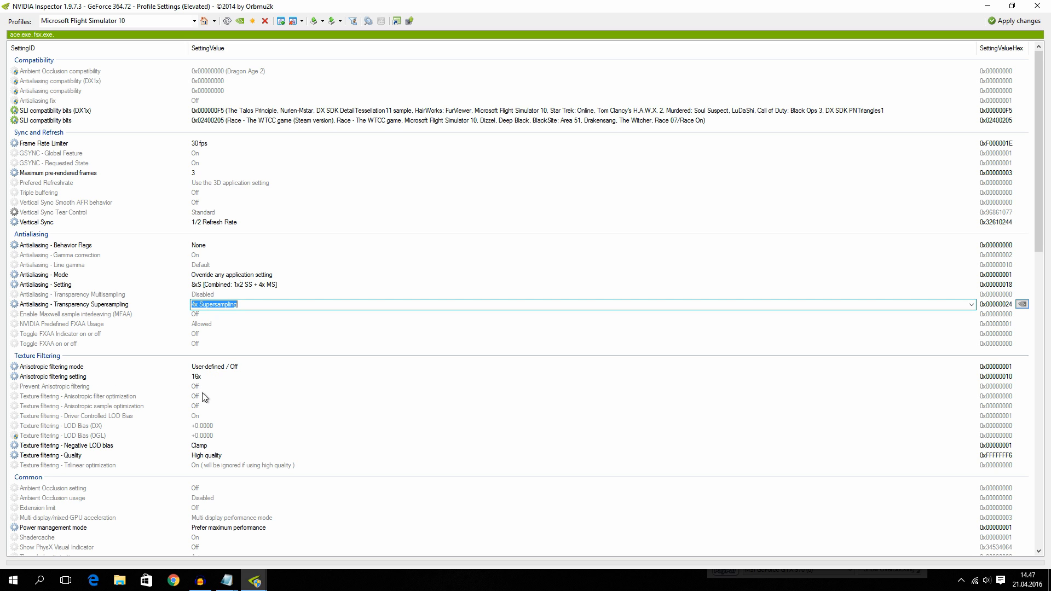
Scroll down through the remaining texture and SLI profile settings.
scroll(down, 3)
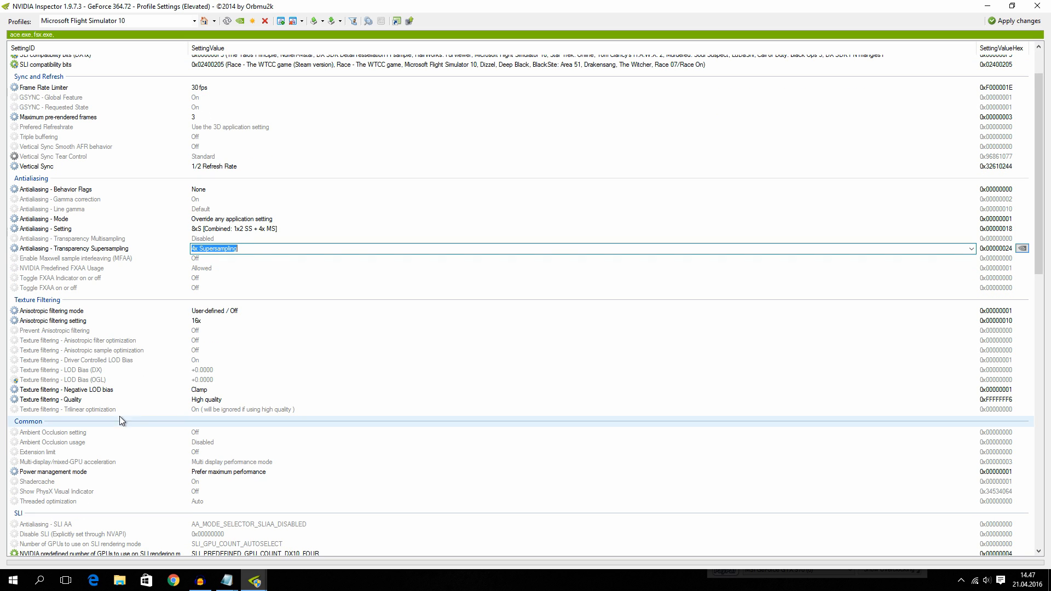
mouse_move(112, 393)
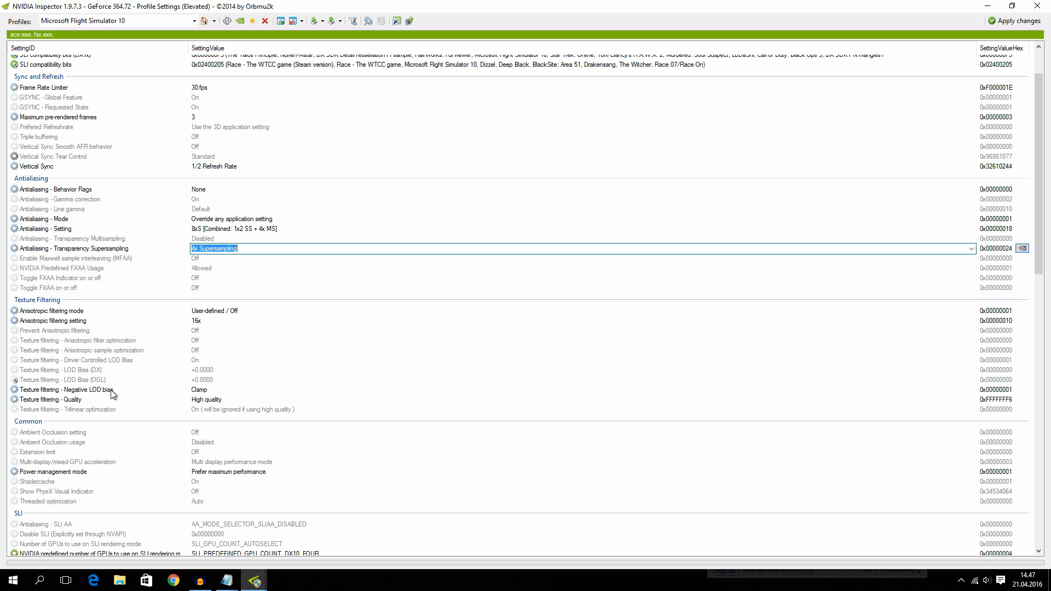
mouse_move(213, 395)
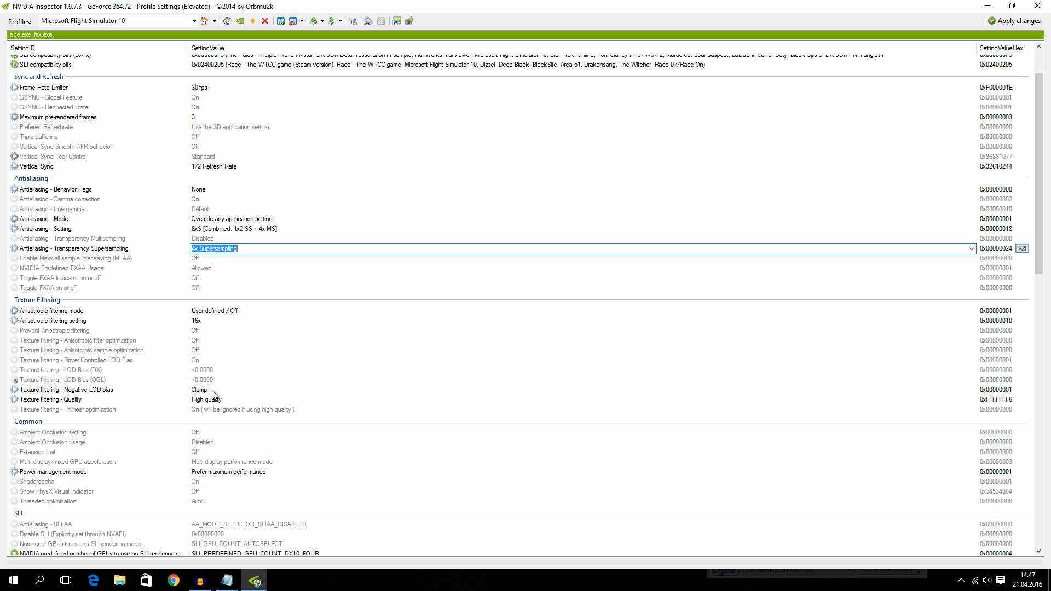
mouse_move(32, 412)
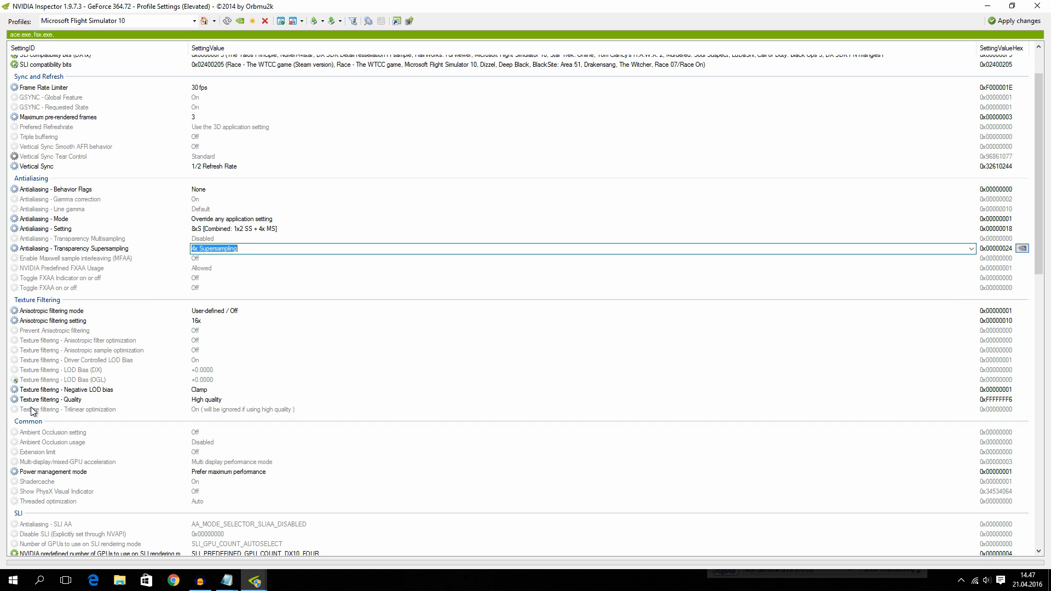
scroll(down, 3)
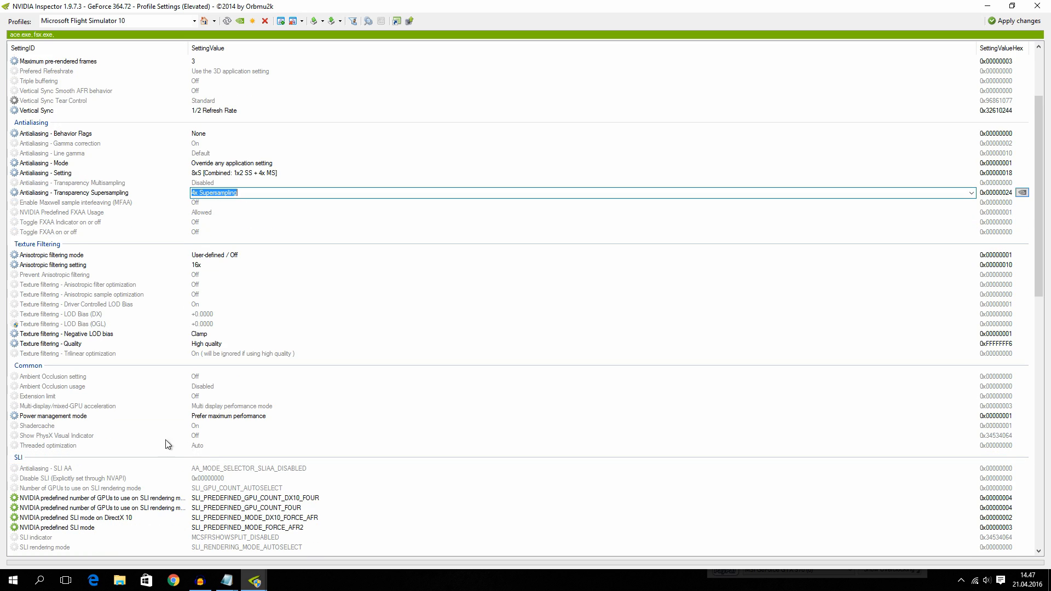
mouse_move(223, 422)
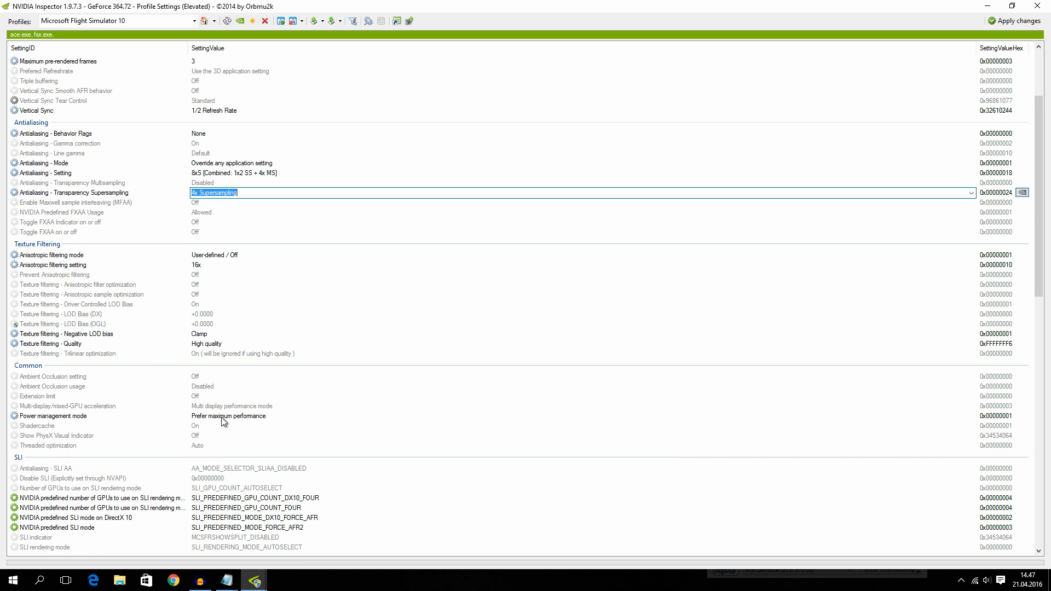
mouse_move(227, 422)
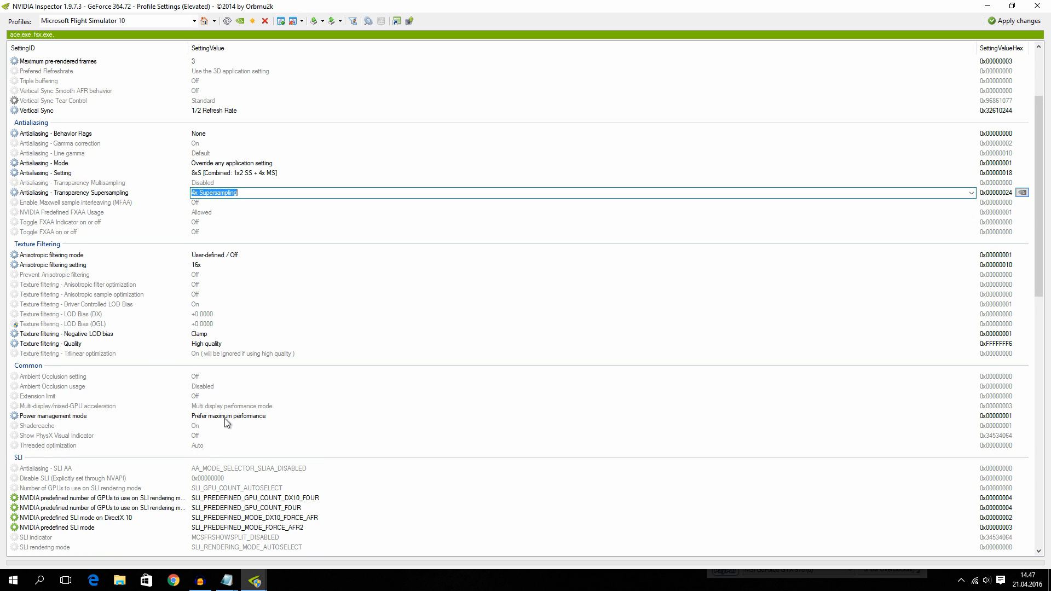
scroll(down, 3)
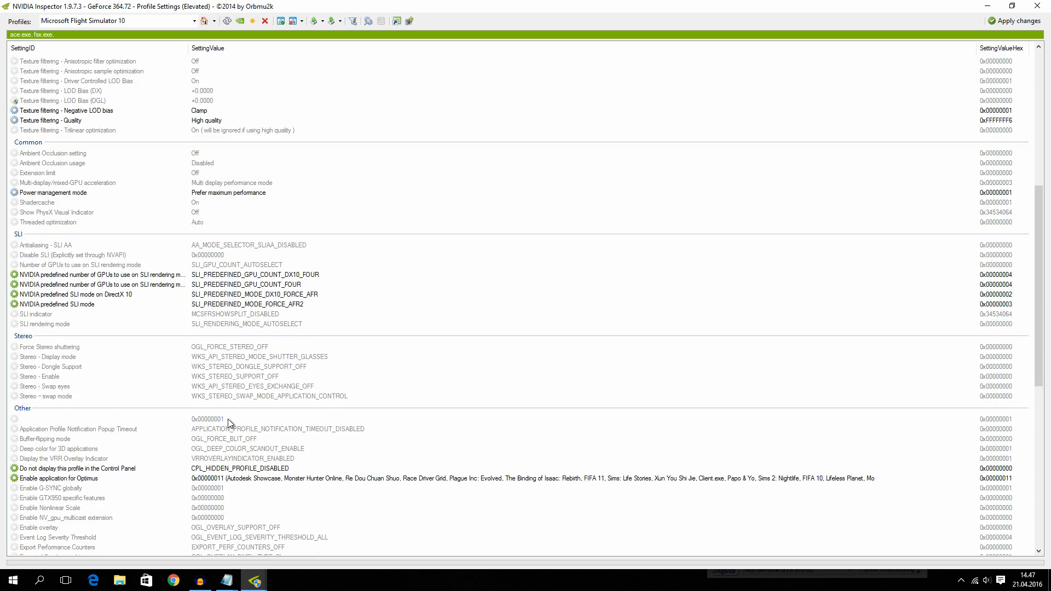
scroll(down, 3)
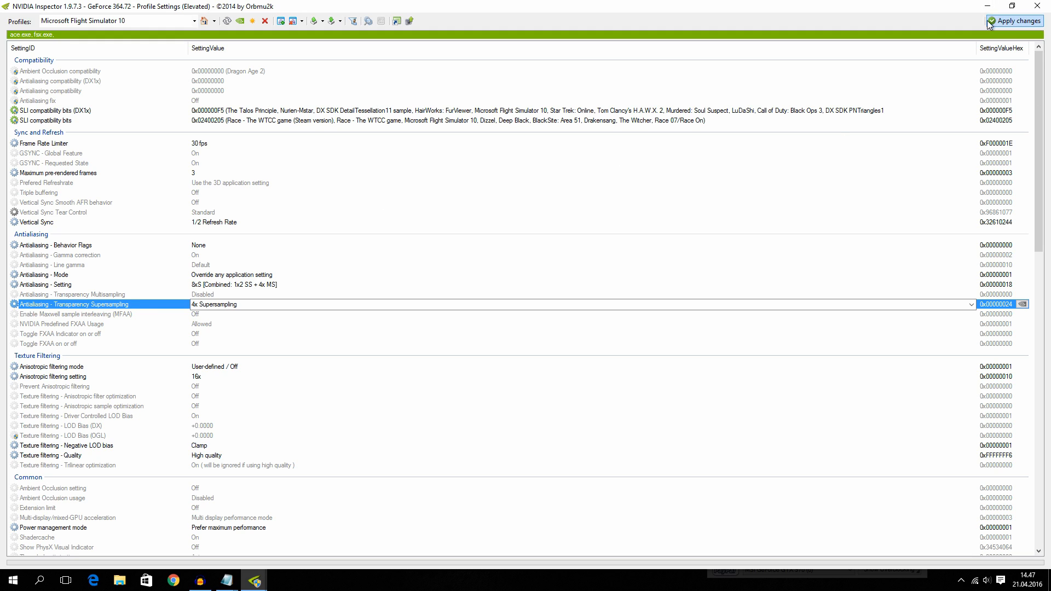
mouse_move(332, 21)
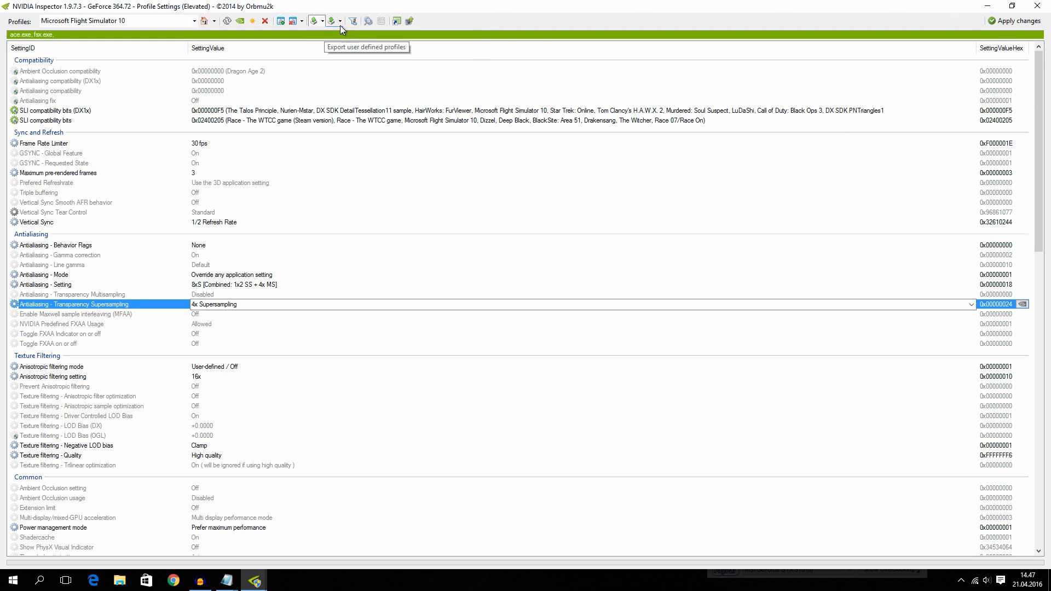
mouse_move(549, 270)
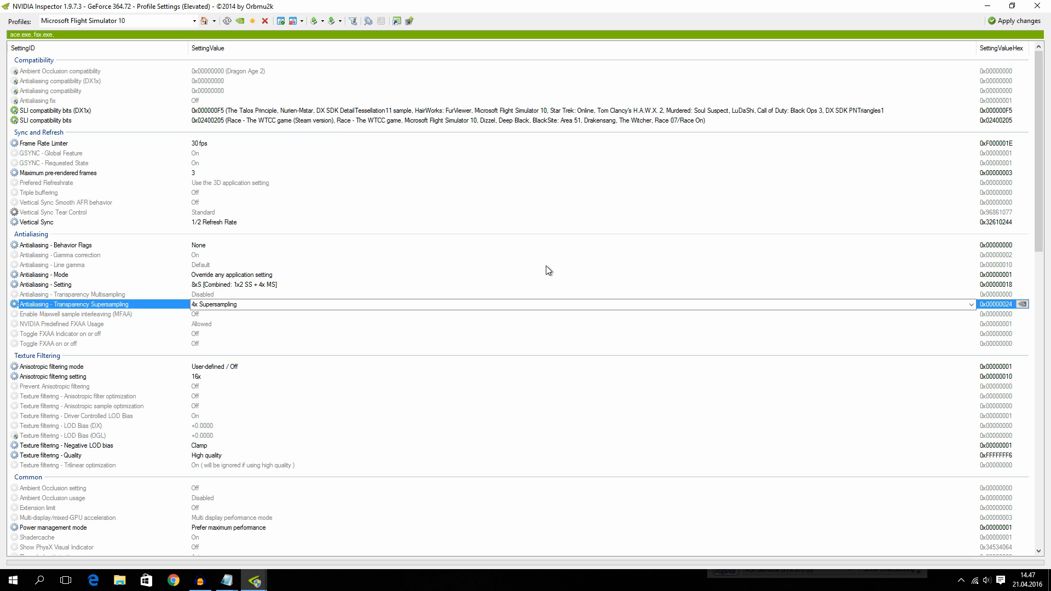